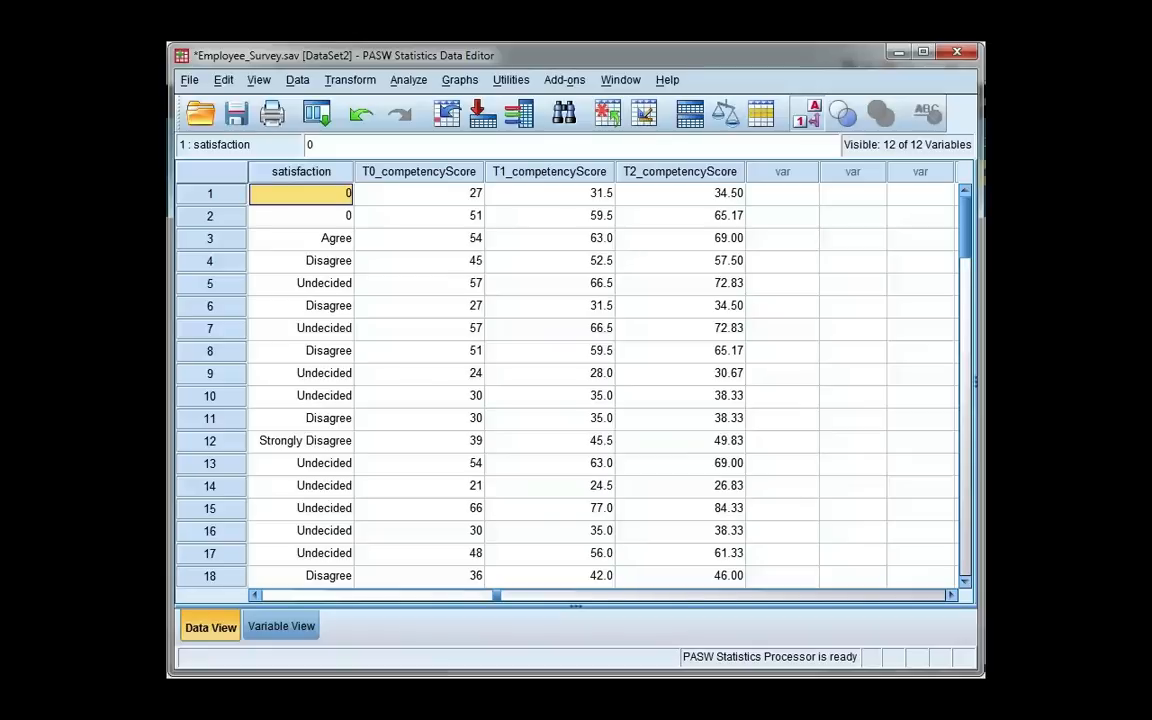
{"action": "mouse_move", "coordinate": [556, 548]}
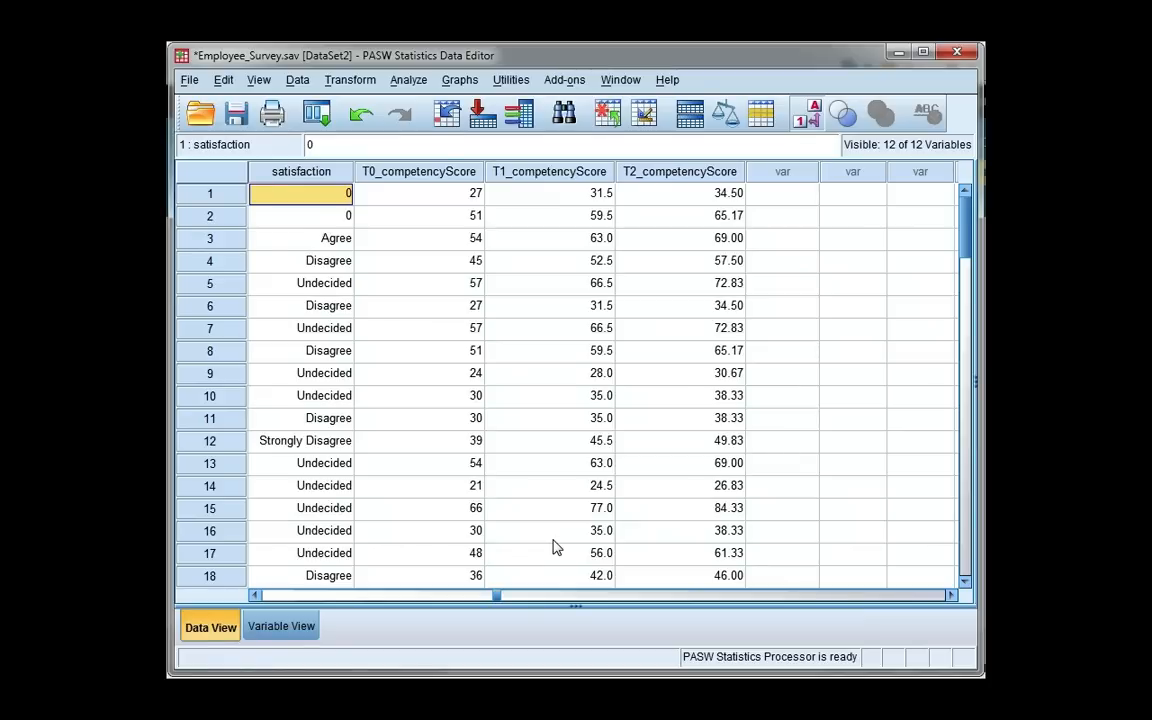
{"action": "mouse_move", "coordinate": [392, 240]}
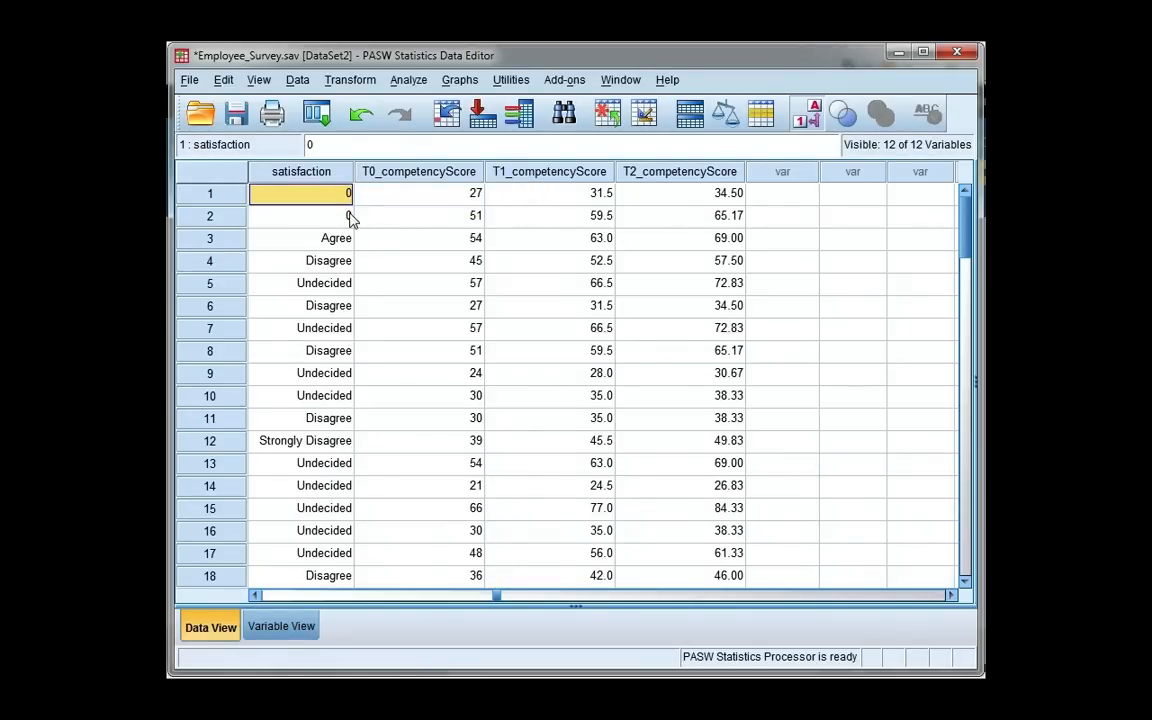
- Switch to Variable View and bring up the value labels of satisfaction
{"action": "left_click", "coordinate": [804, 112]}
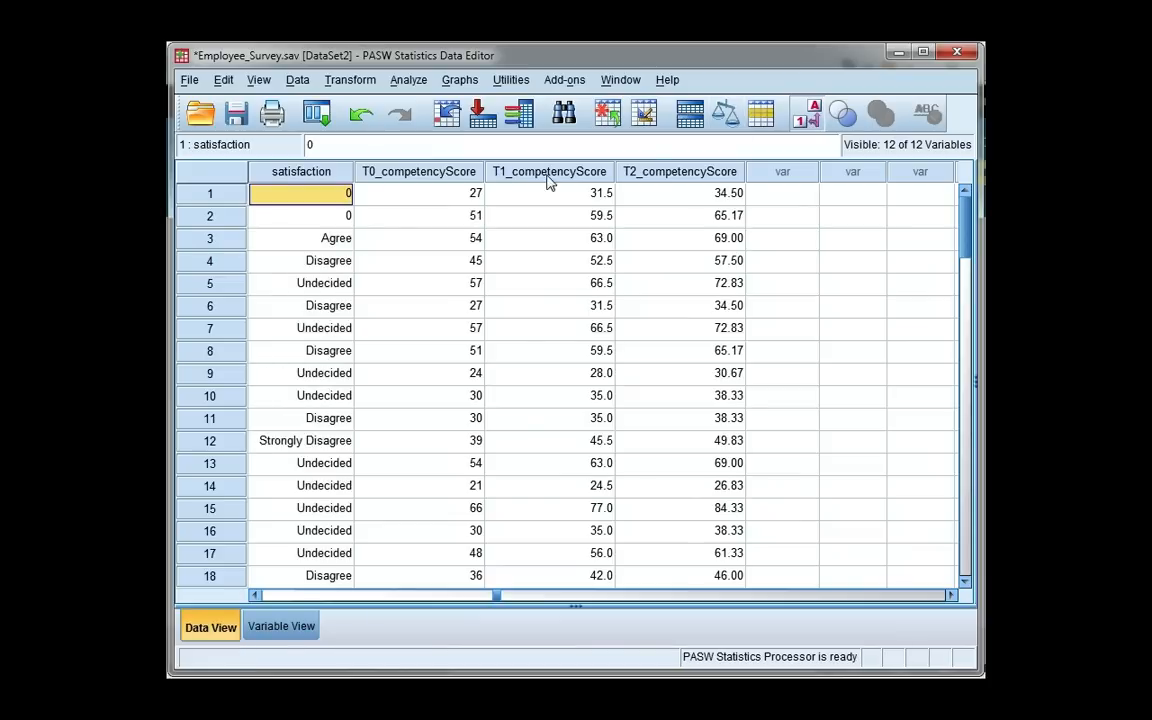
{"action": "left_click", "coordinate": [280, 624]}
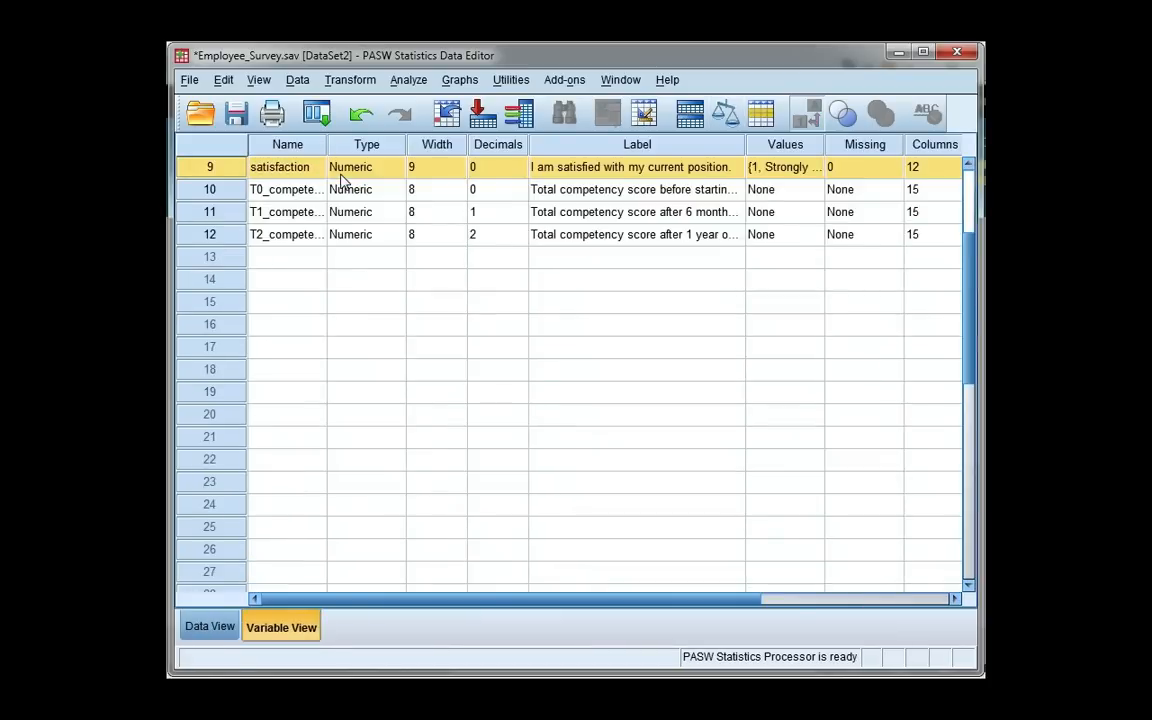
{"action": "mouse_move", "coordinate": [816, 176]}
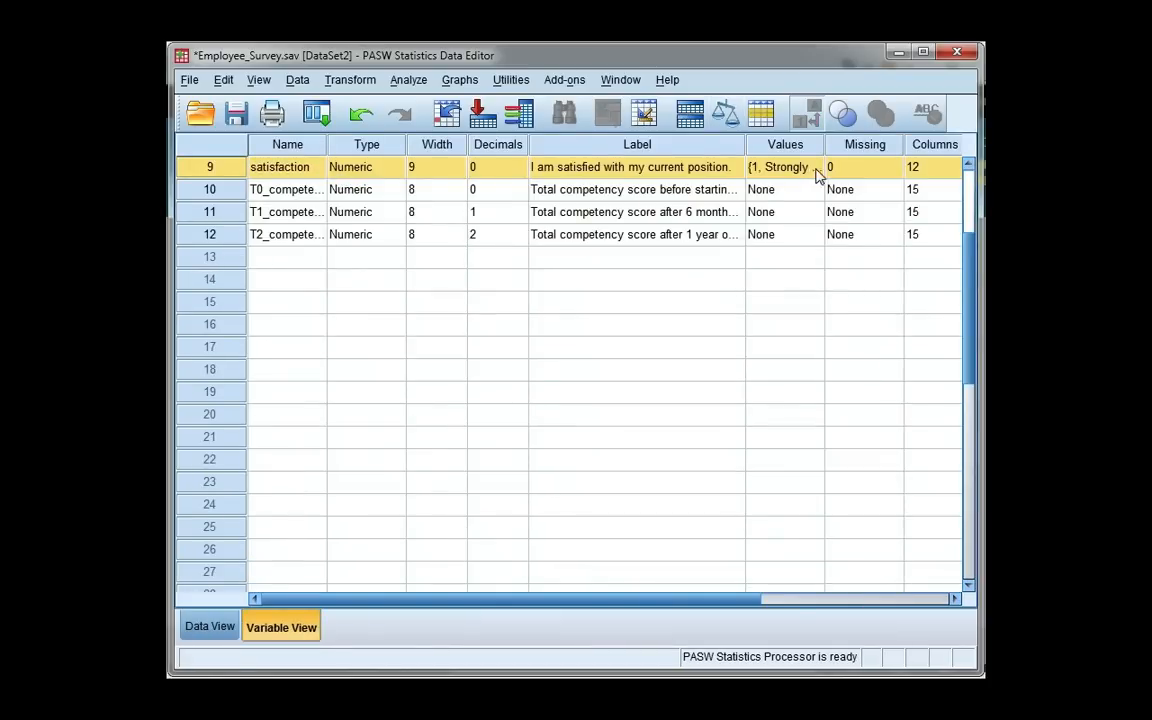
{"action": "left_click", "coordinate": [816, 172]}
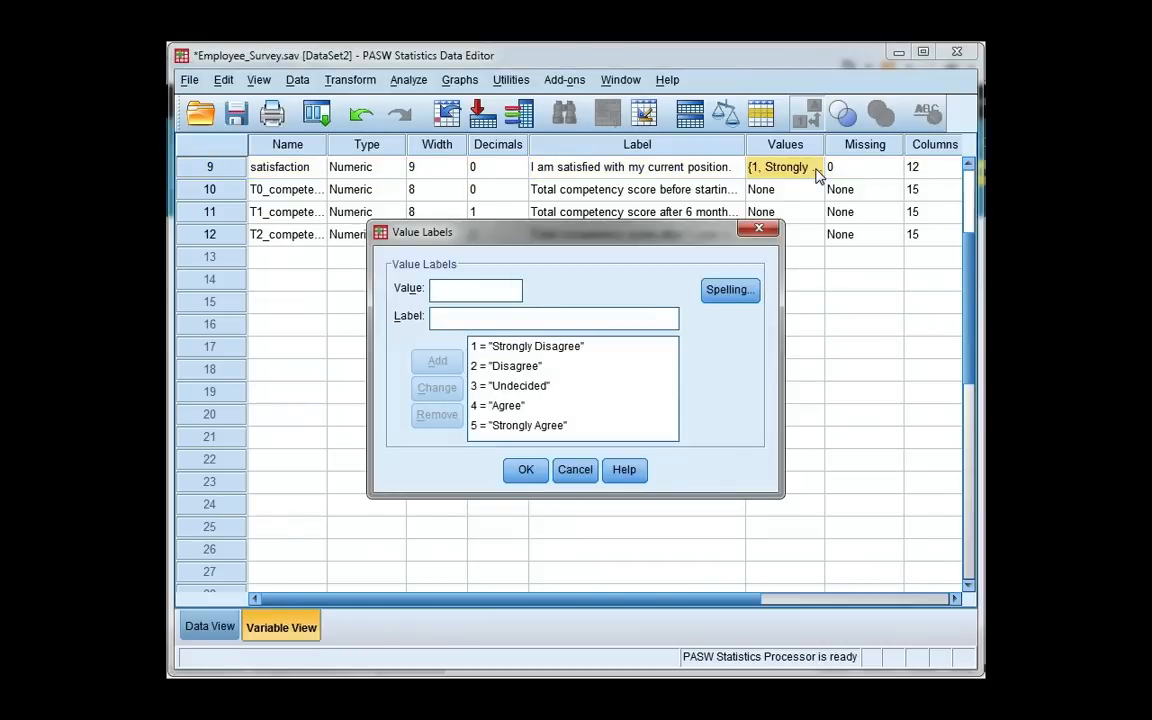
- Review the labels 1 Strongly Disagree through 5 Strongly Agree and close without changes
{"action": "left_click", "coordinate": [504, 366]}
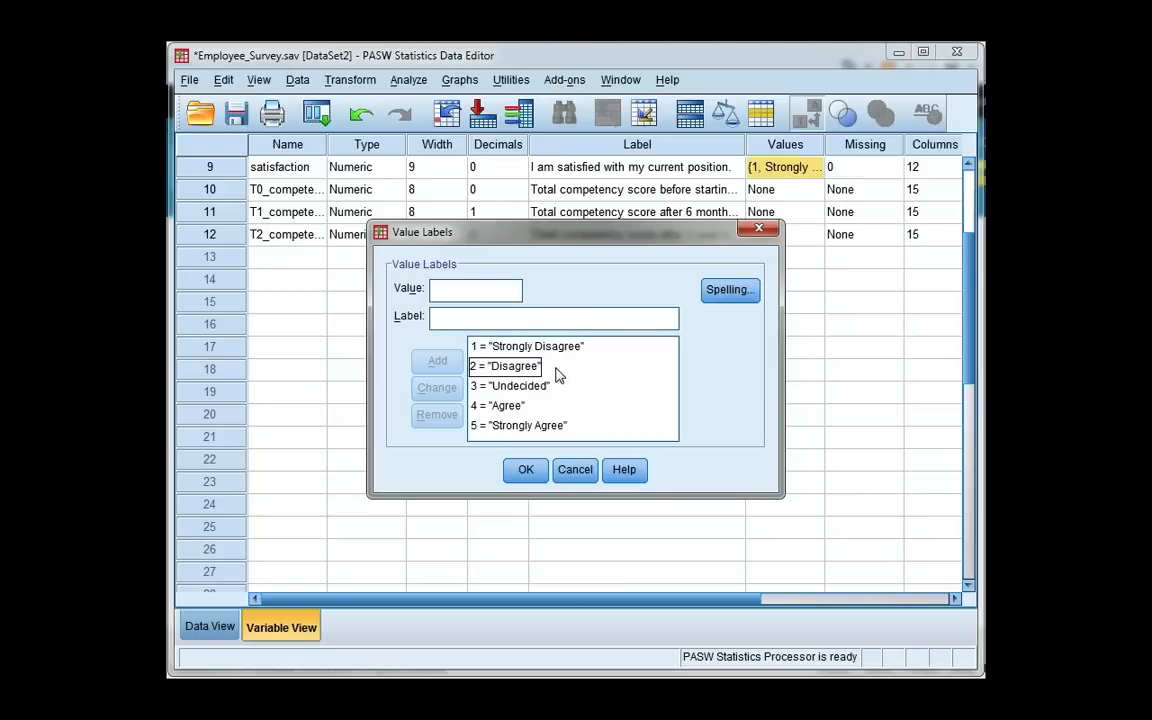
{"action": "left_click", "coordinate": [520, 426]}
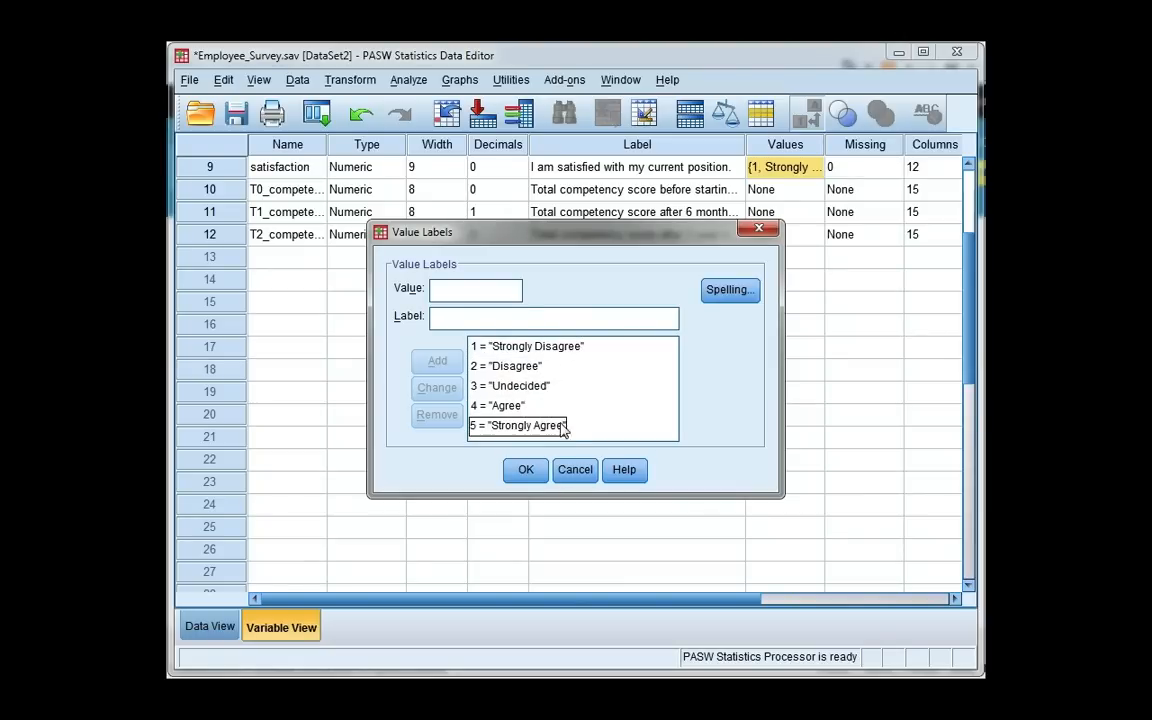
{"action": "mouse_move", "coordinate": [576, 432]}
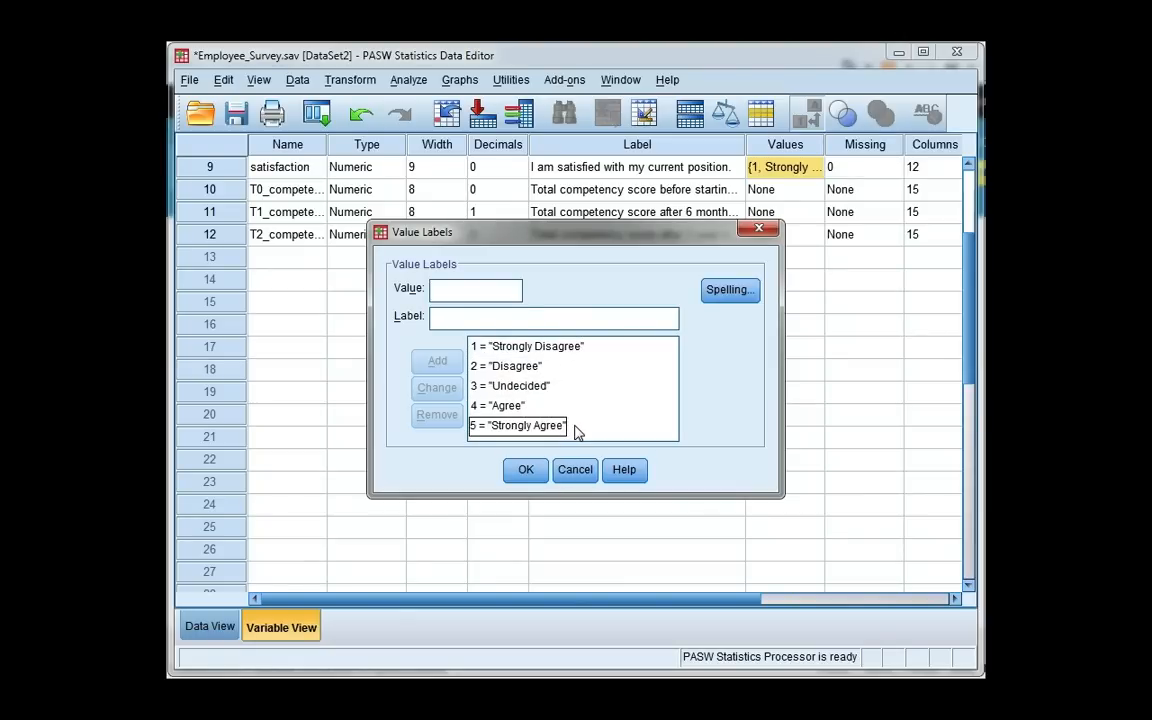
{"action": "left_click", "coordinate": [524, 346]}
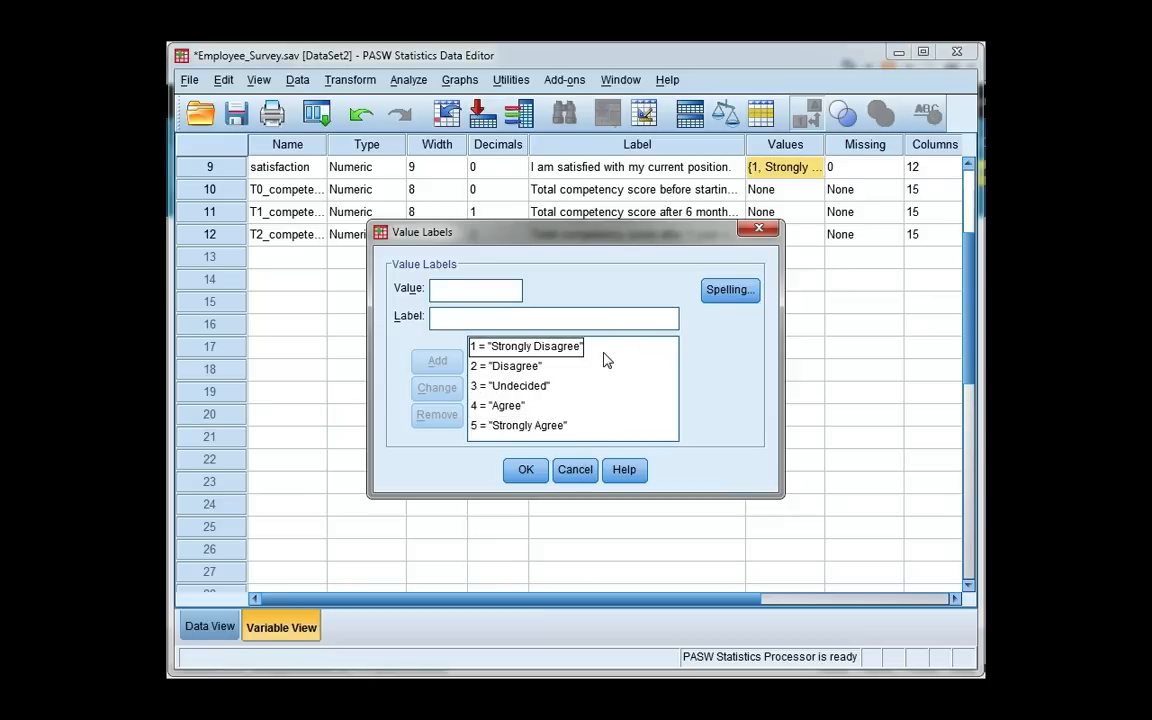
{"action": "left_click", "coordinate": [510, 386]}
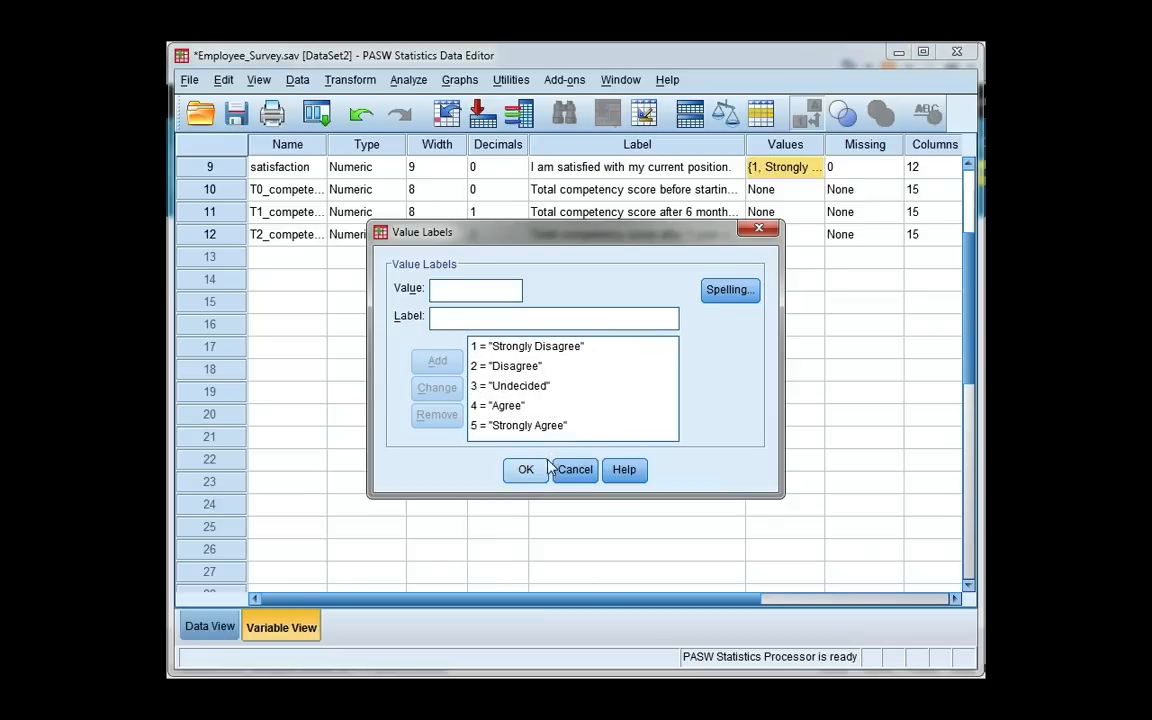
{"action": "left_click", "coordinate": [524, 470]}
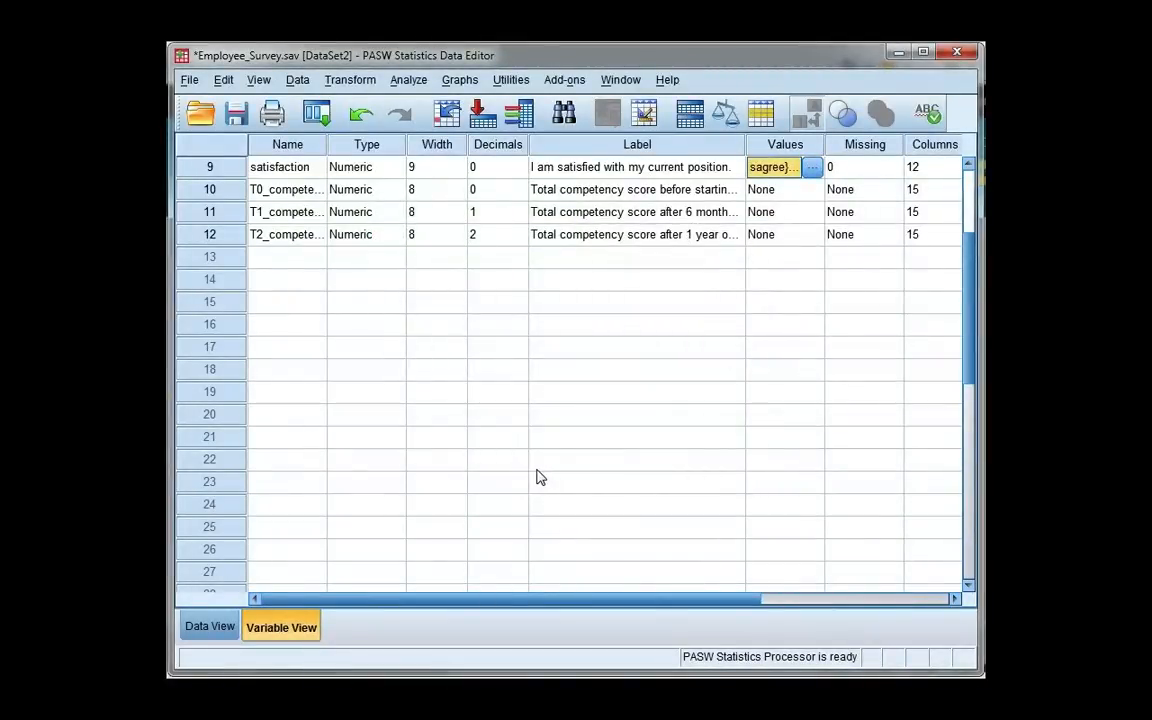
{"action": "mouse_move", "coordinate": [370, 88]}
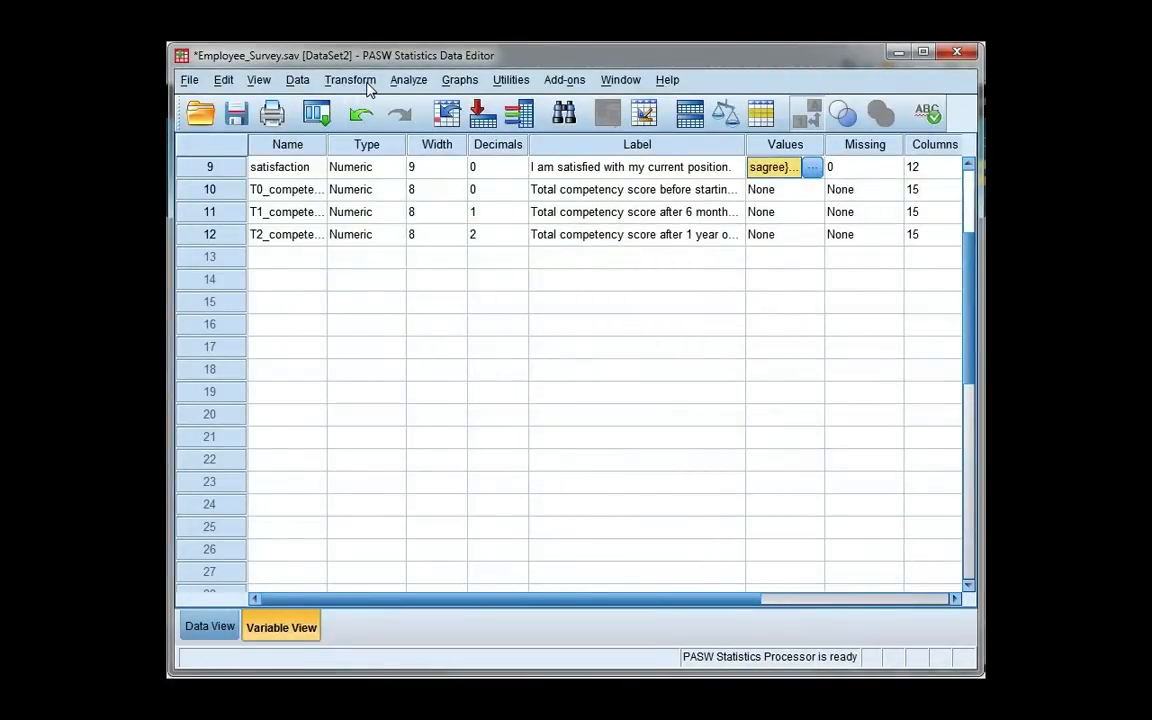
- Start Recode into Different Variables and reset the leftover age recode settings
{"action": "left_click", "coordinate": [350, 80]}
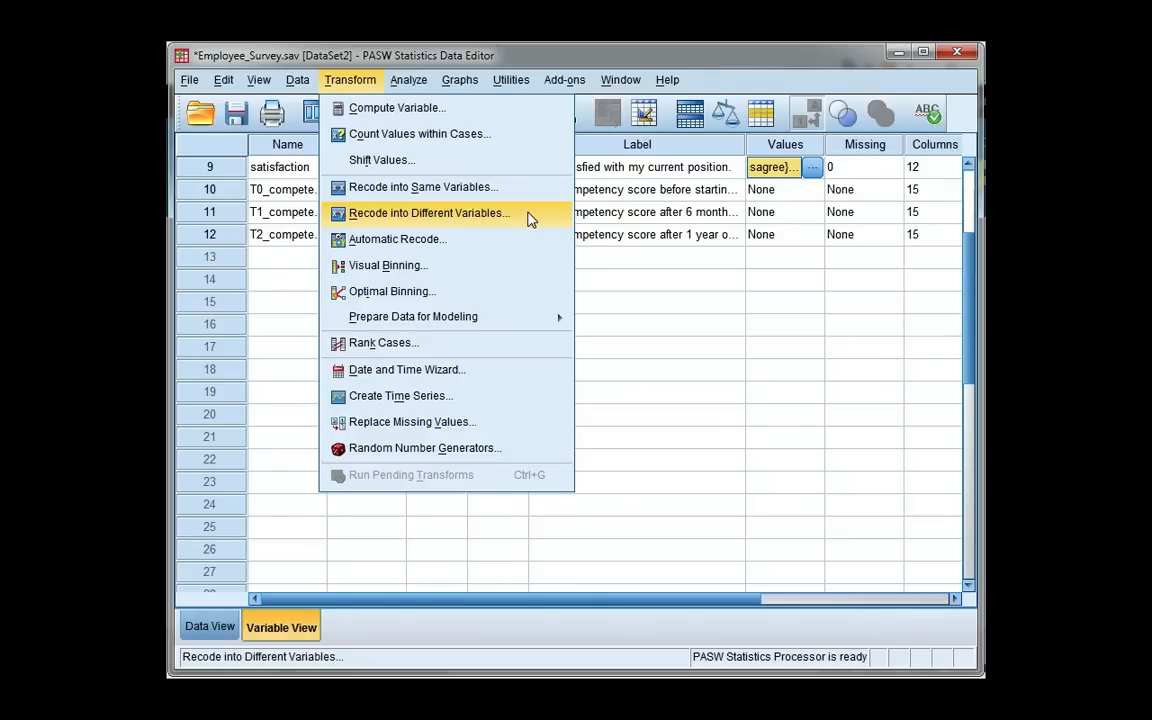
{"action": "left_click", "coordinate": [430, 212]}
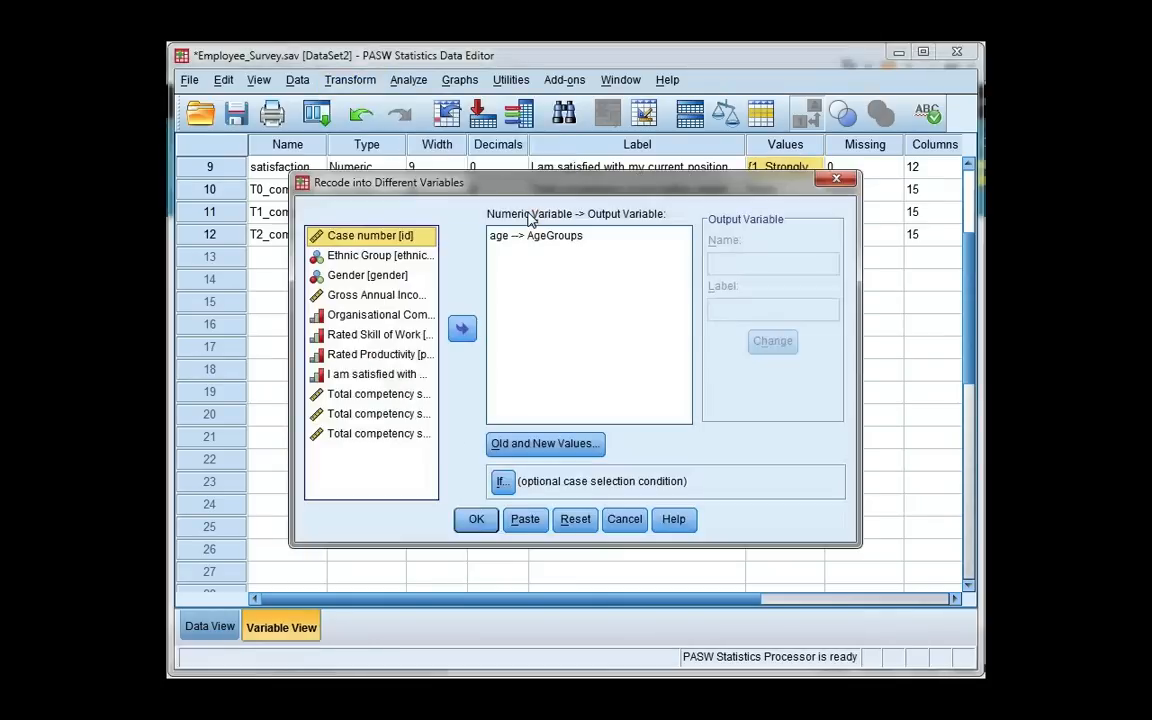
{"action": "mouse_move", "coordinate": [576, 520]}
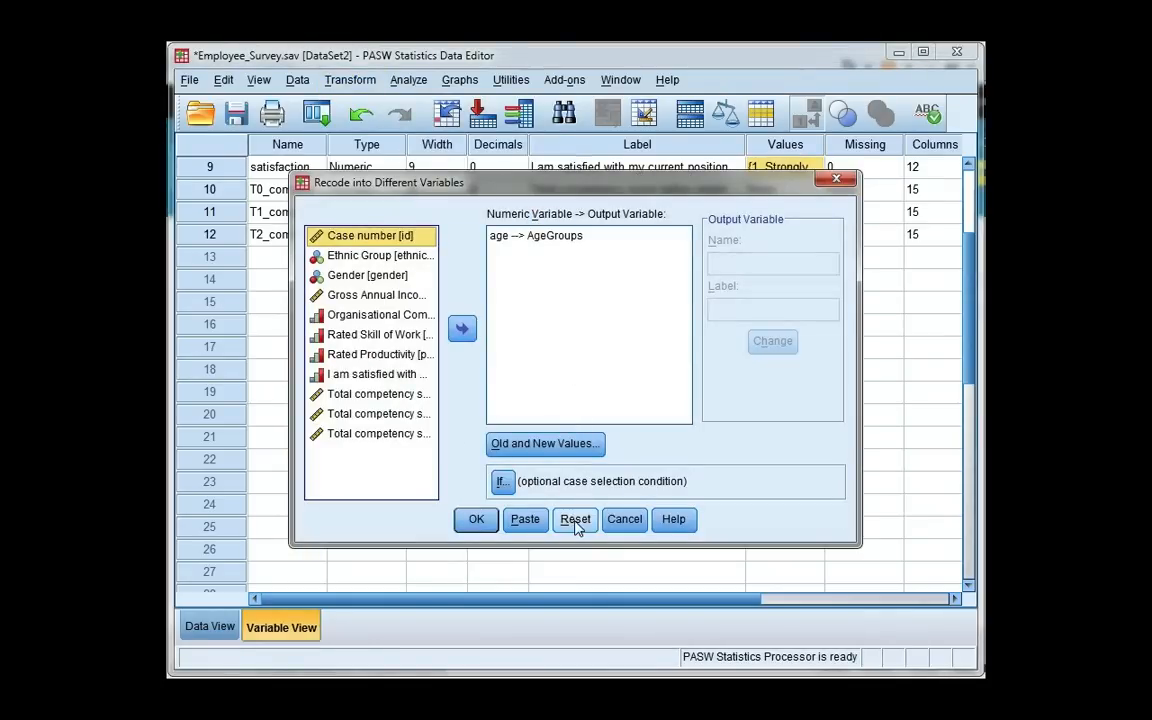
{"action": "left_click", "coordinate": [574, 520]}
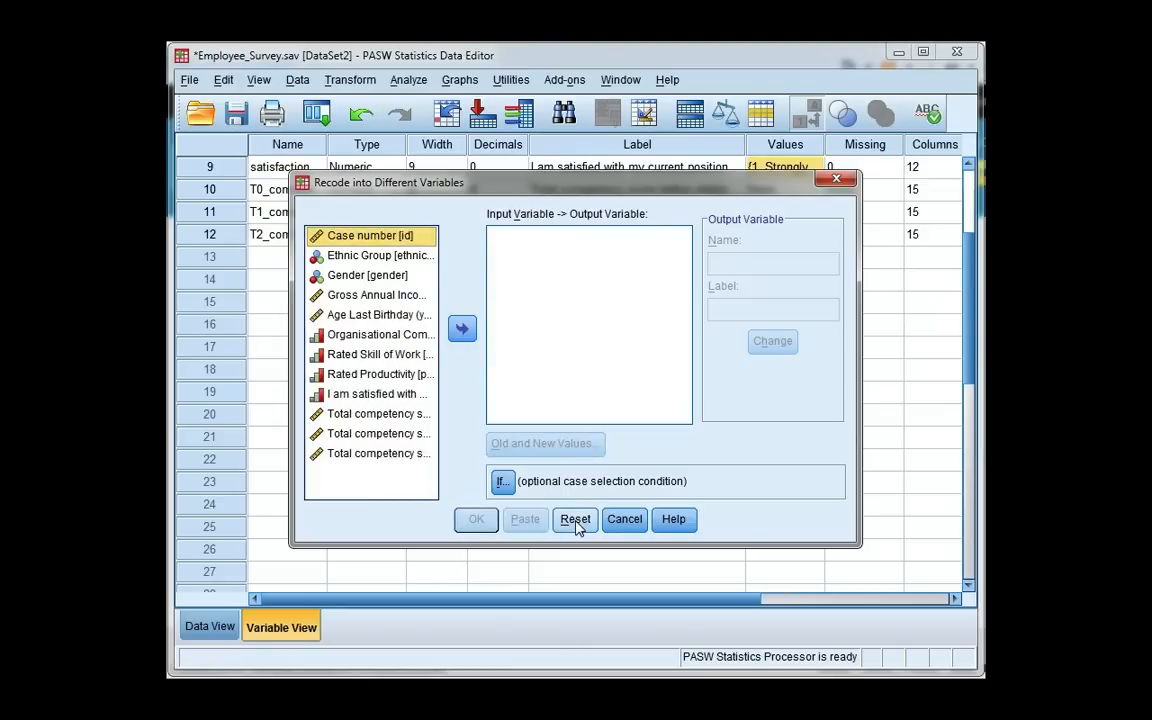
{"action": "mouse_move", "coordinate": [548, 532]}
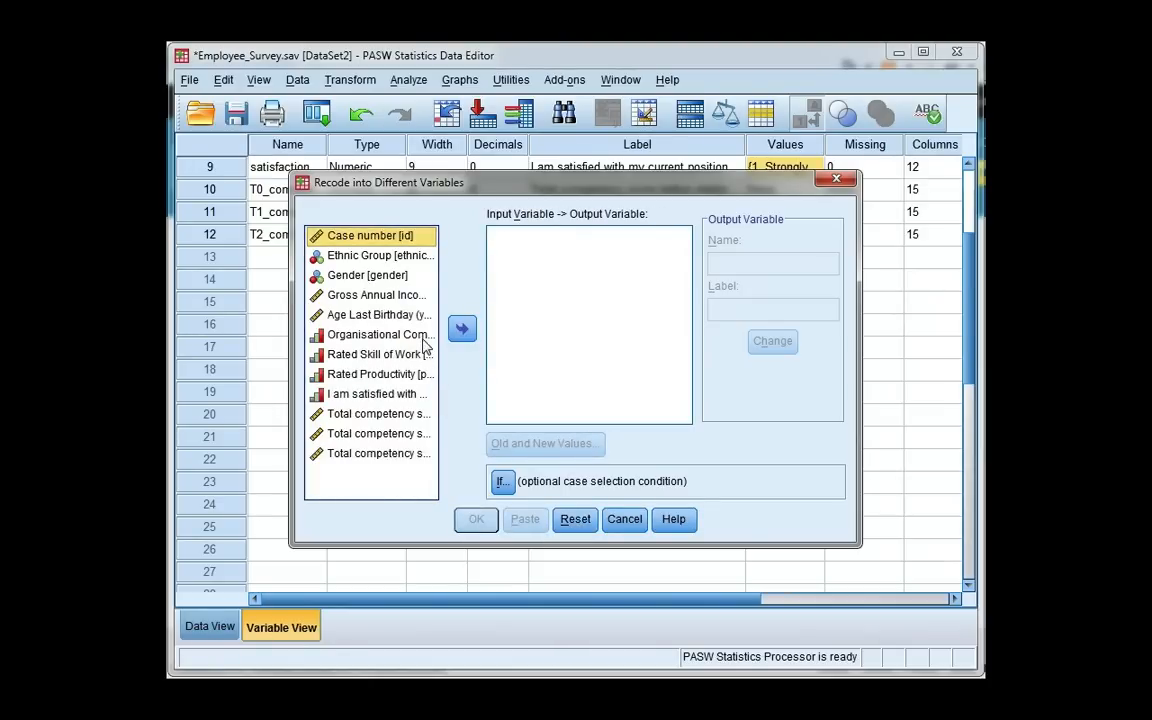
- Recode satisfaction into a new output variable named satisfaction_recode
{"action": "left_click", "coordinate": [378, 394]}
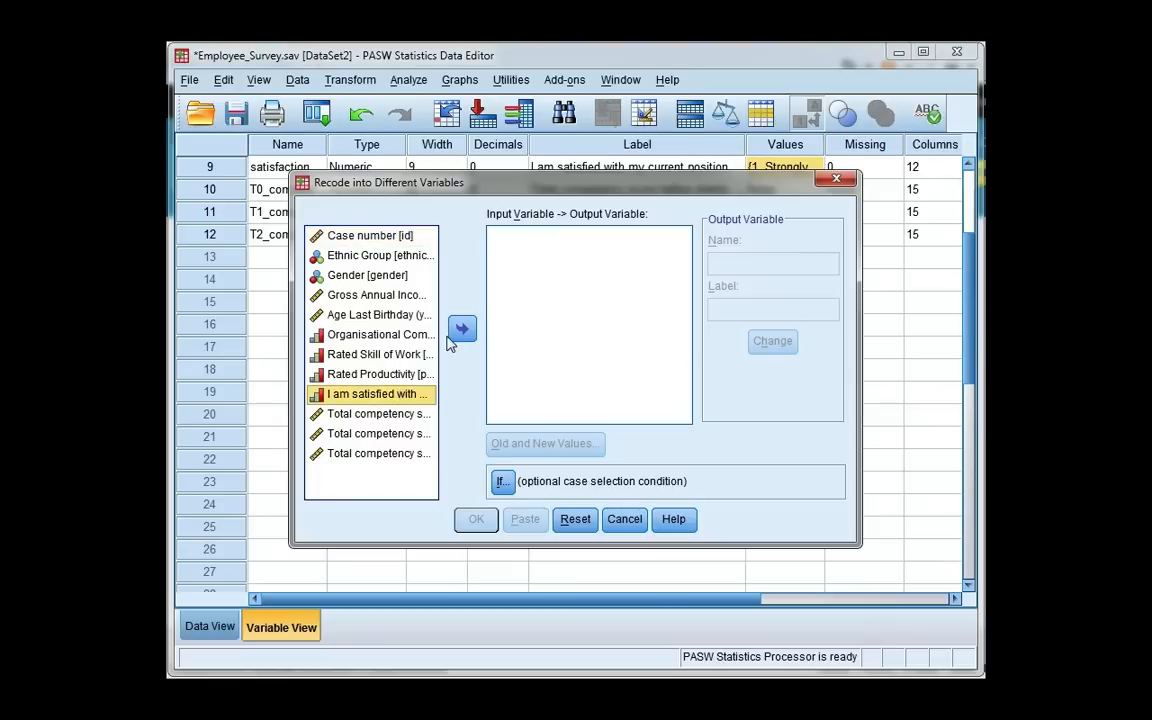
{"action": "left_click", "coordinate": [460, 328]}
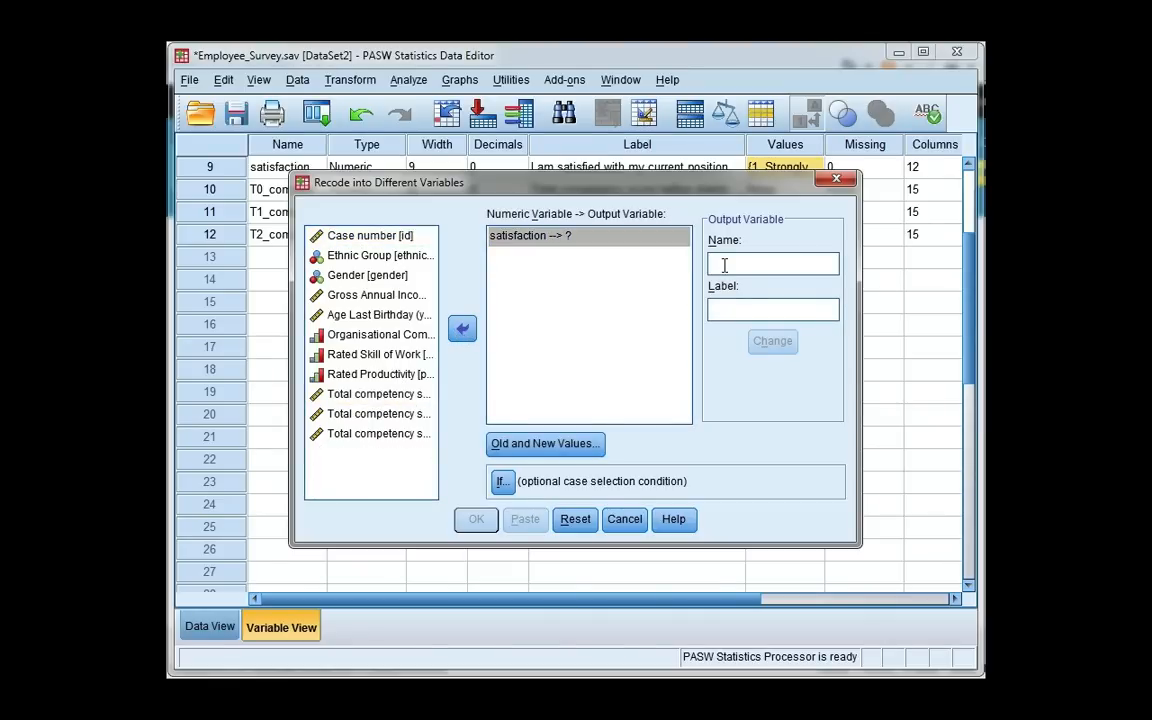
{"action": "type", "text": "satisfaction_recode"}
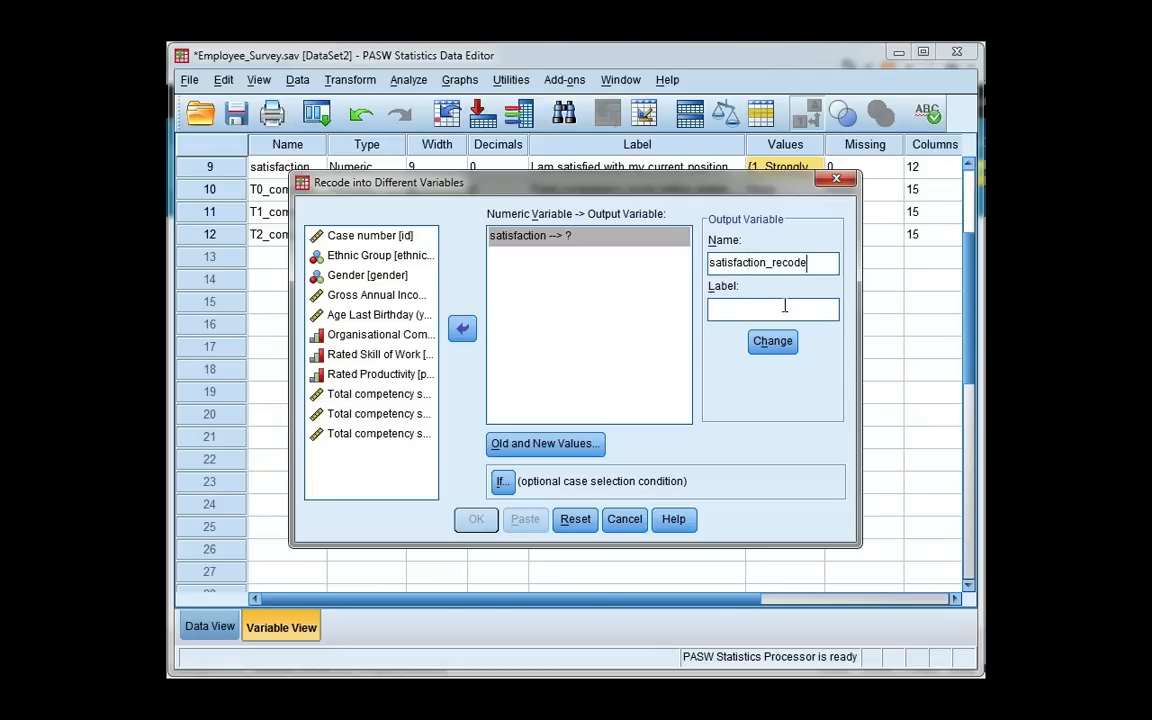
{"action": "left_click", "coordinate": [772, 340]}
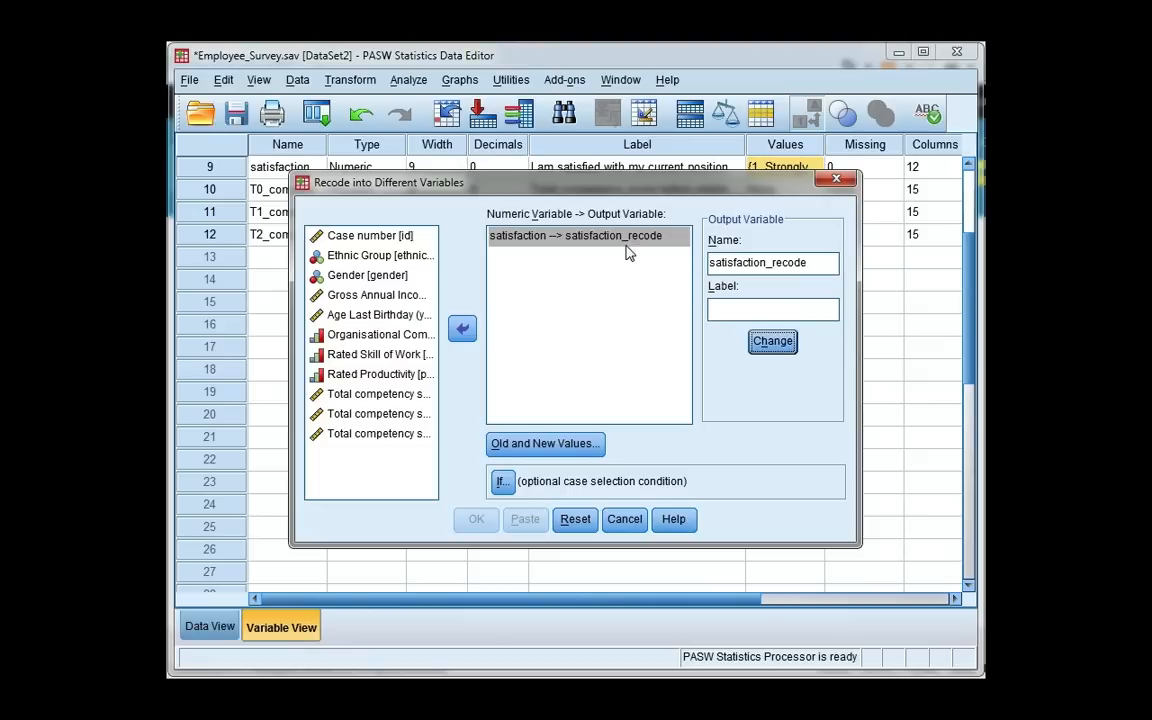
{"action": "mouse_move", "coordinate": [608, 252]}
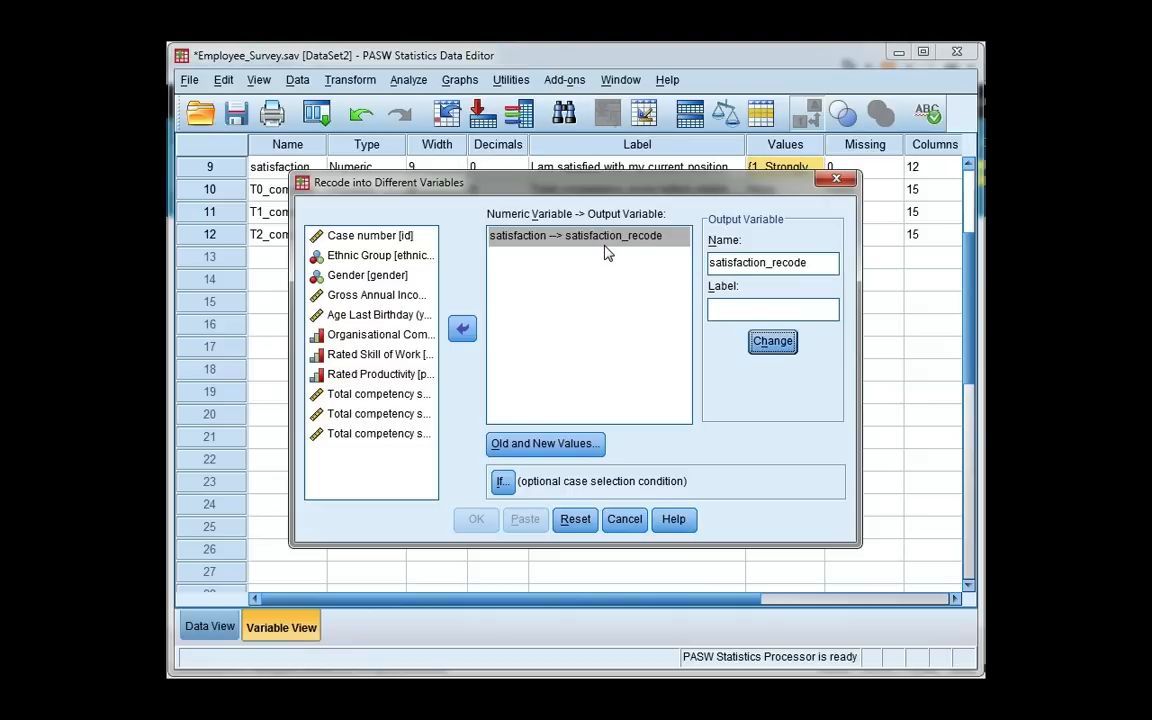
- In Old and New Values, add the mappings 1→5, 2→4 and 3→3
{"action": "left_click", "coordinate": [544, 444]}
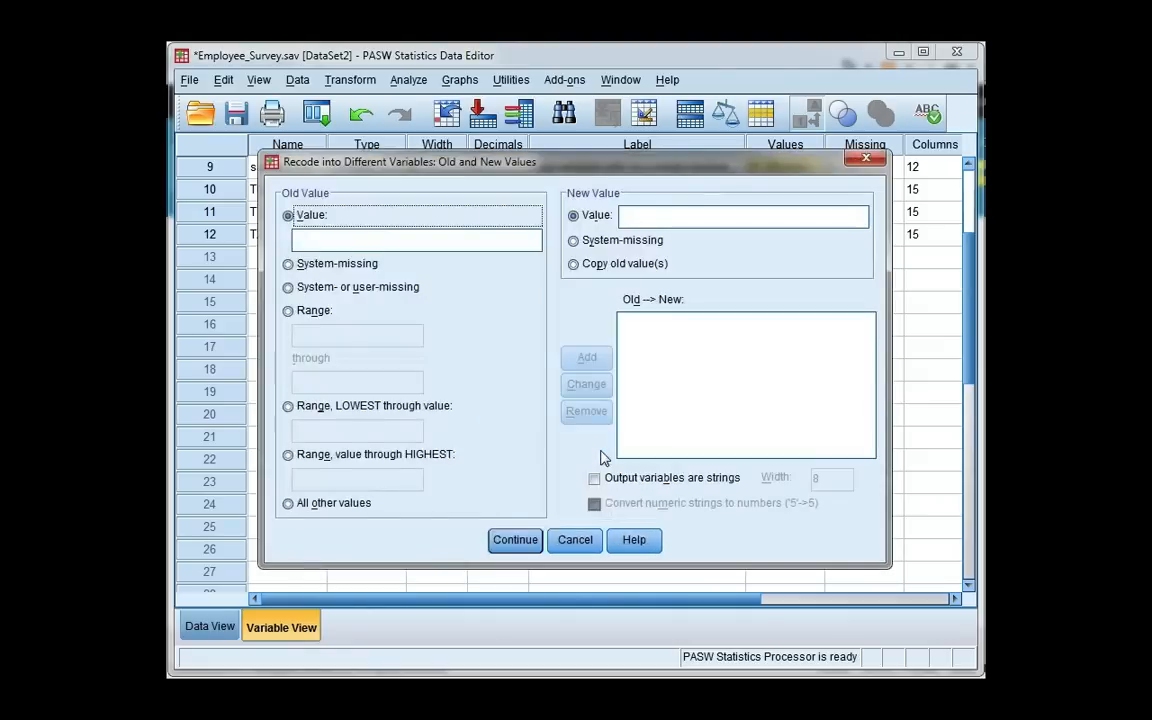
{"action": "mouse_move", "coordinate": [482, 326]}
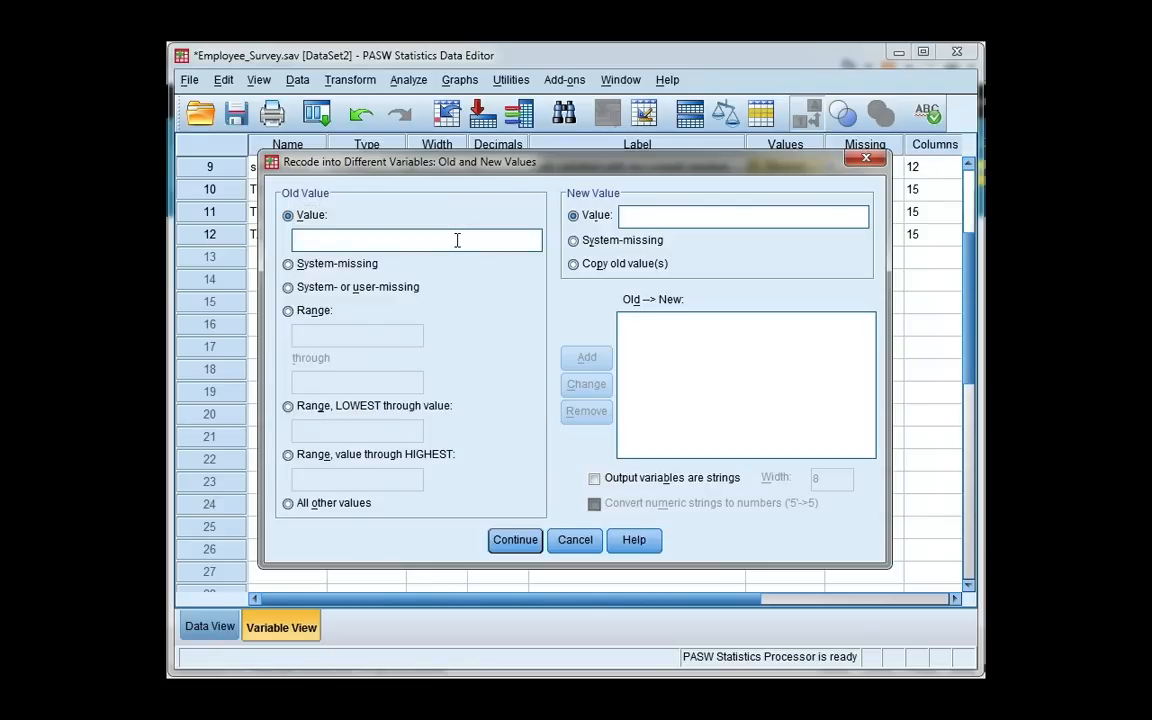
{"action": "type", "text": "1"}
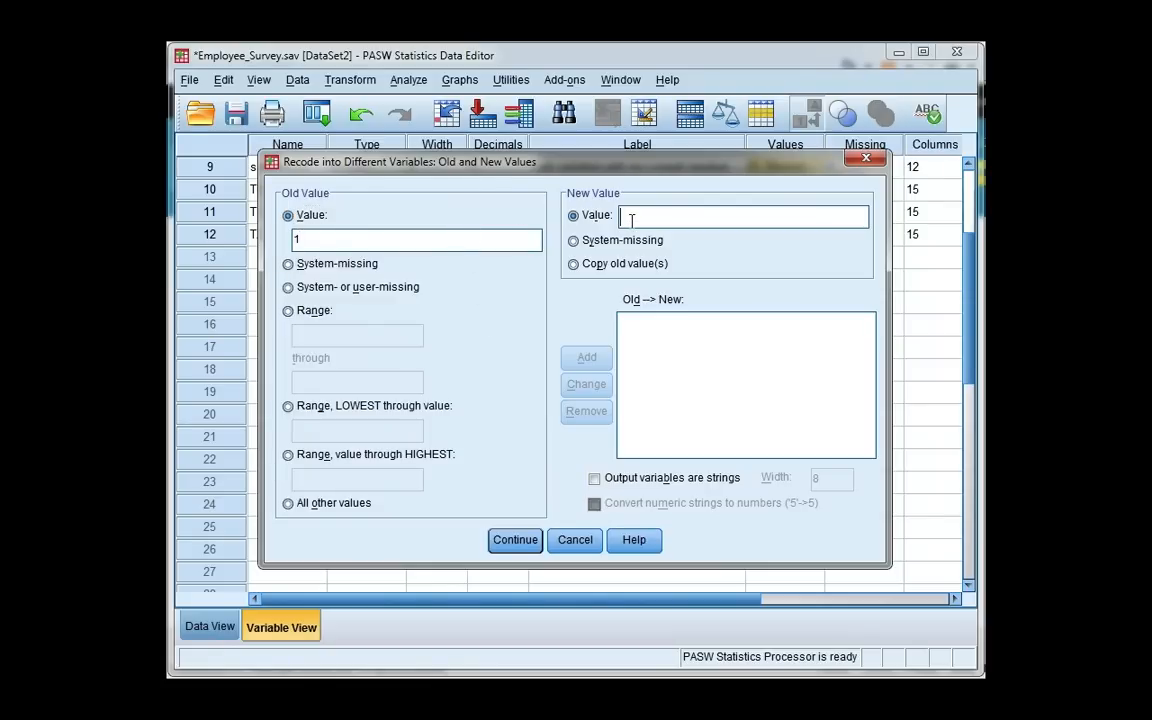
{"action": "type", "text": "5"}
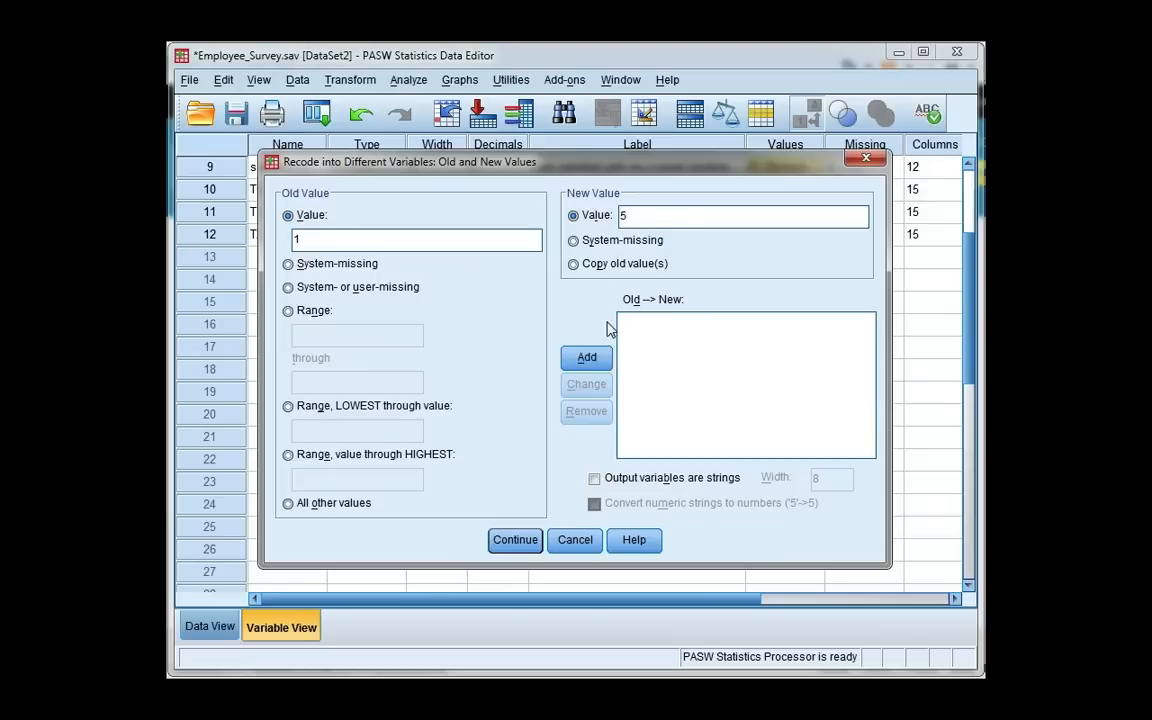
{"action": "left_click", "coordinate": [586, 356]}
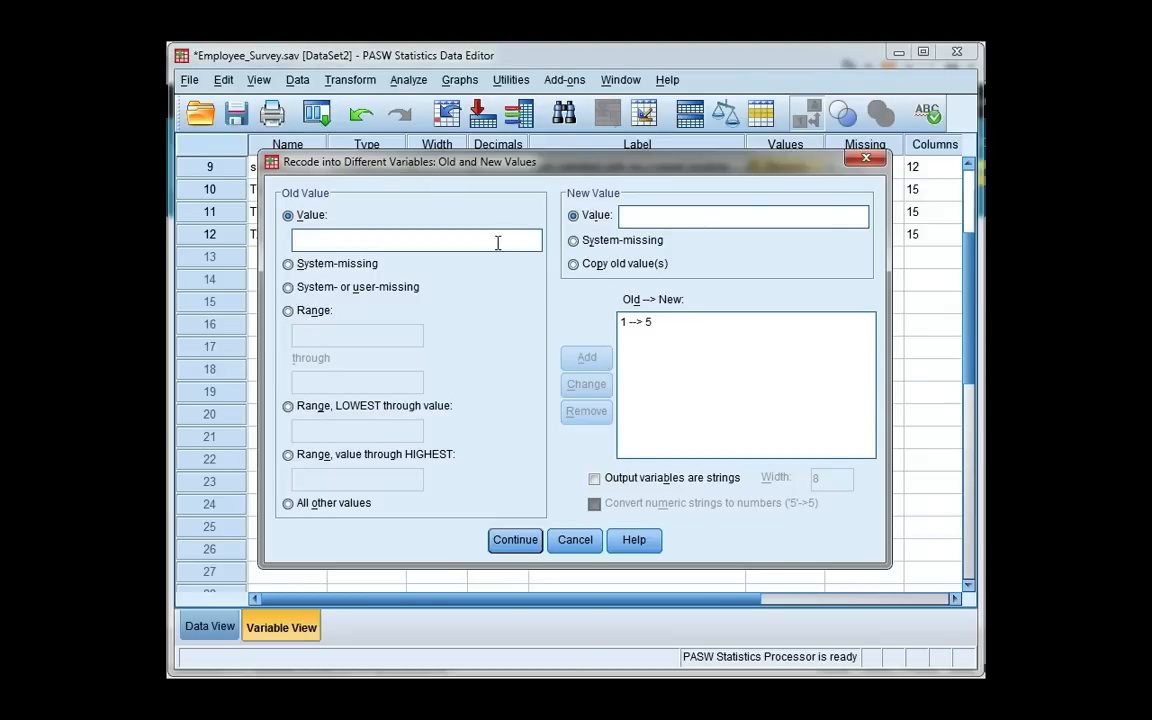
{"action": "type", "text": "2"}
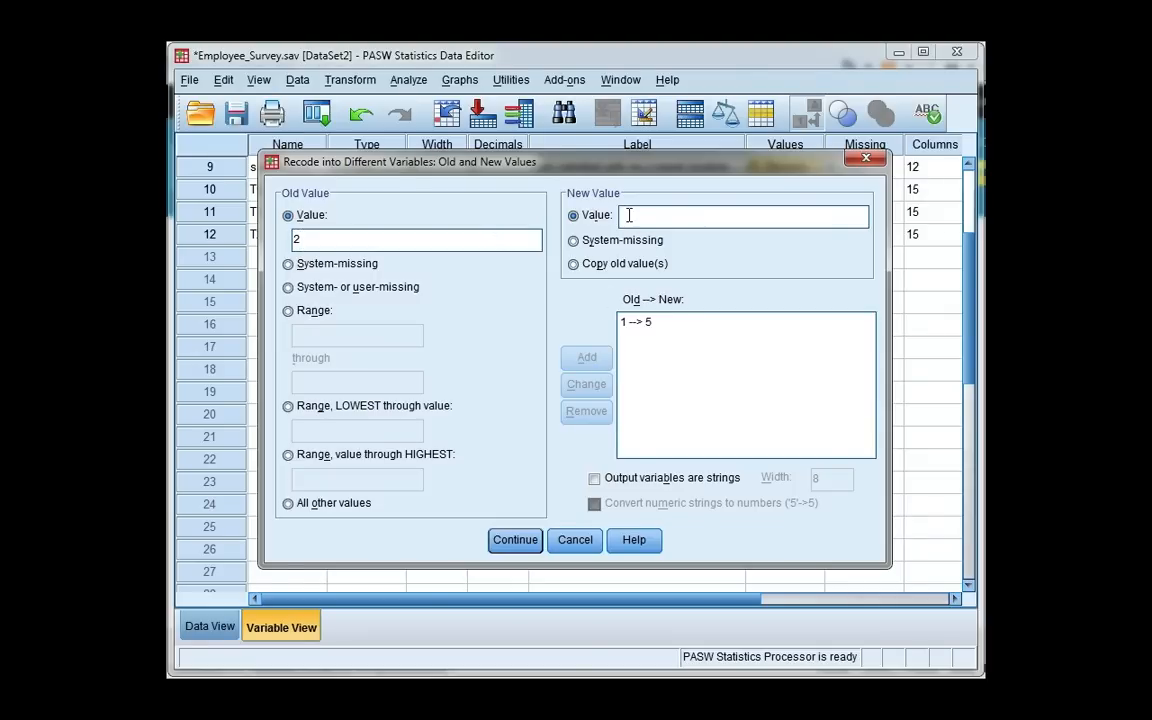
{"action": "left_click", "coordinate": [584, 356]}
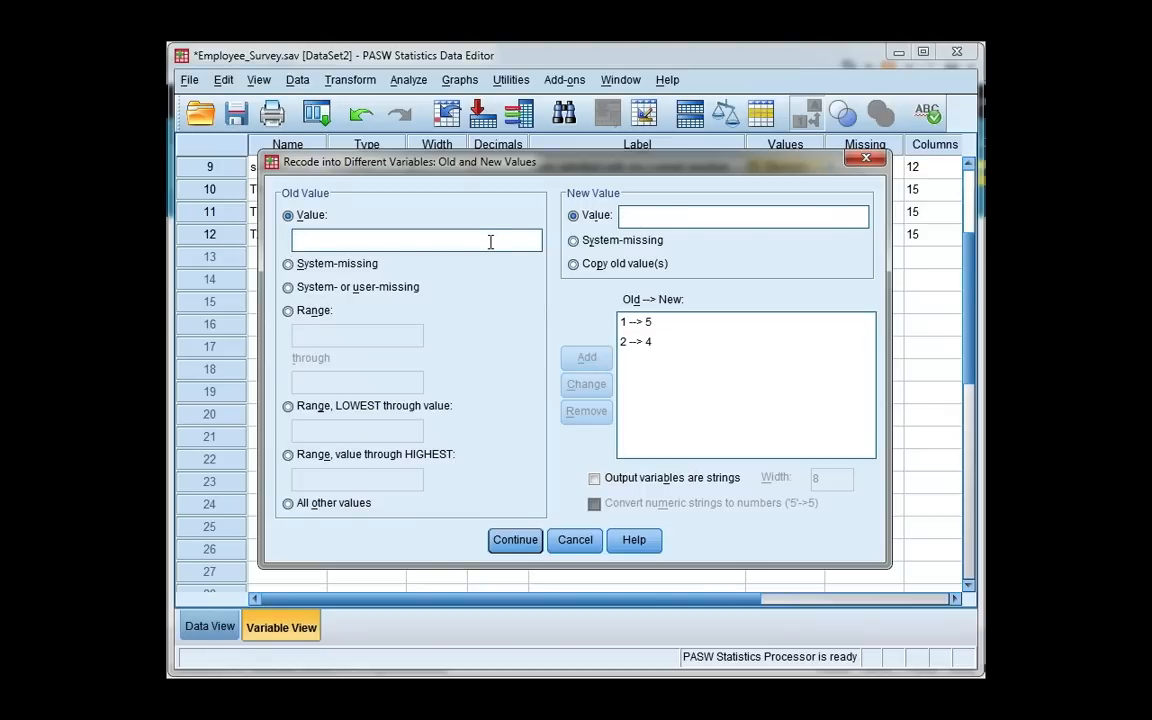
{"action": "type", "text": "3"}
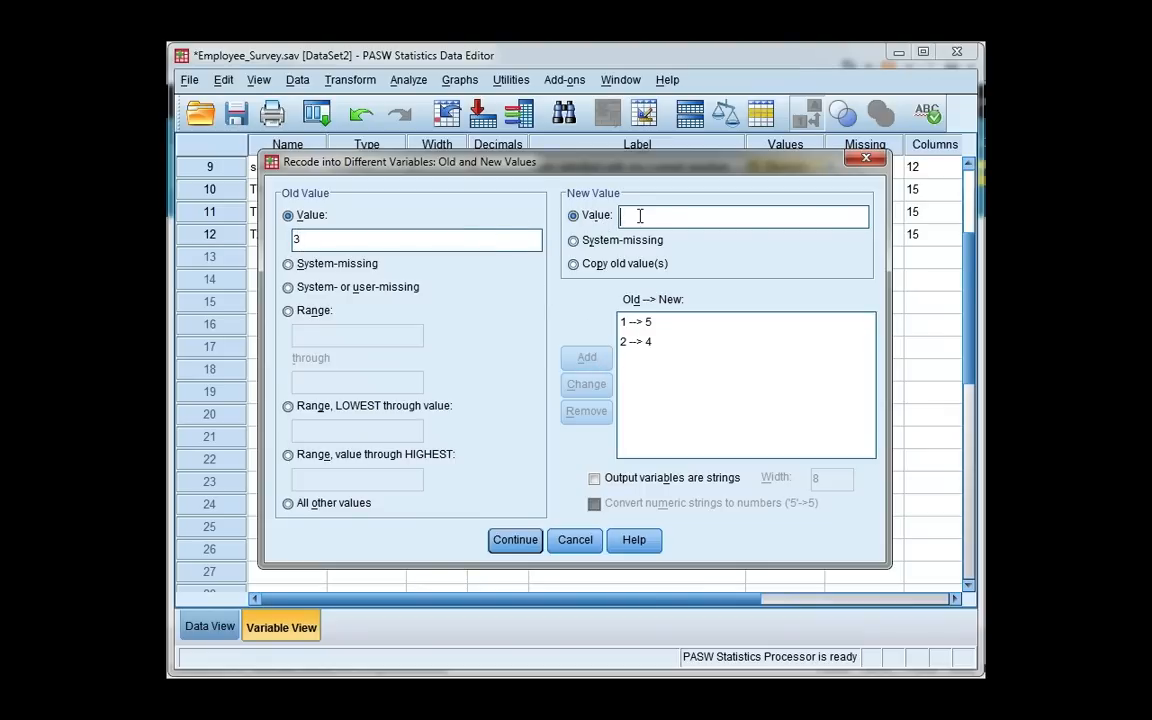
{"action": "type", "text": "3"}
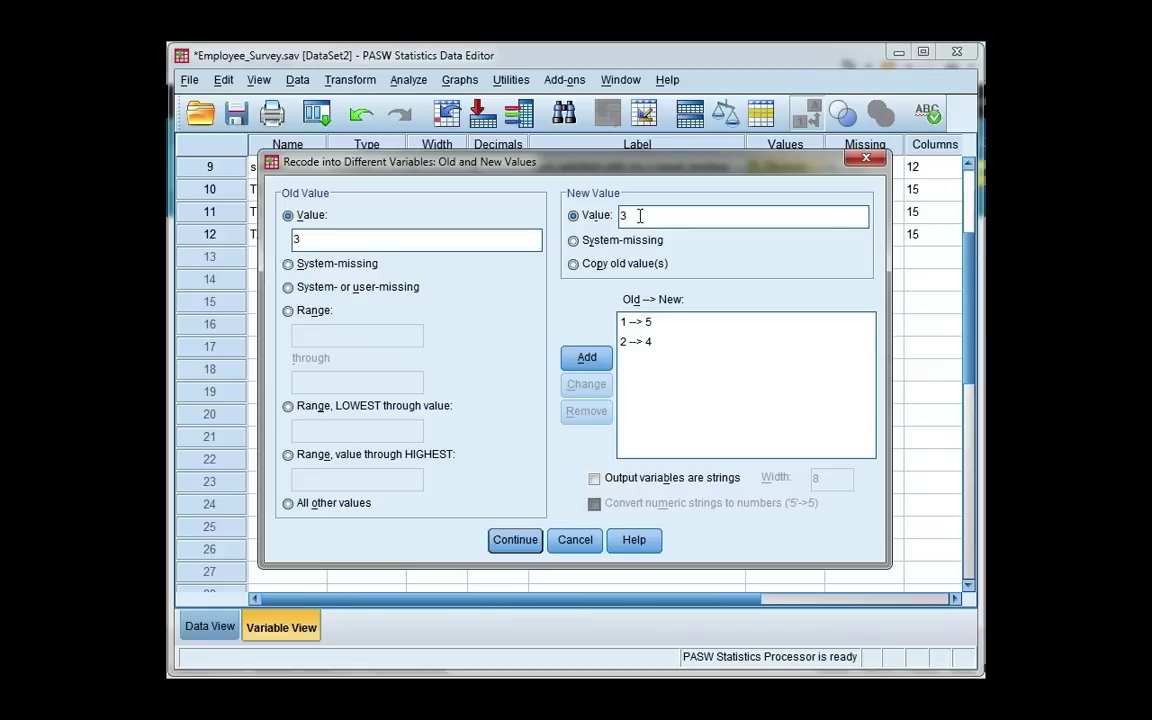
{"action": "left_click", "coordinate": [584, 356]}
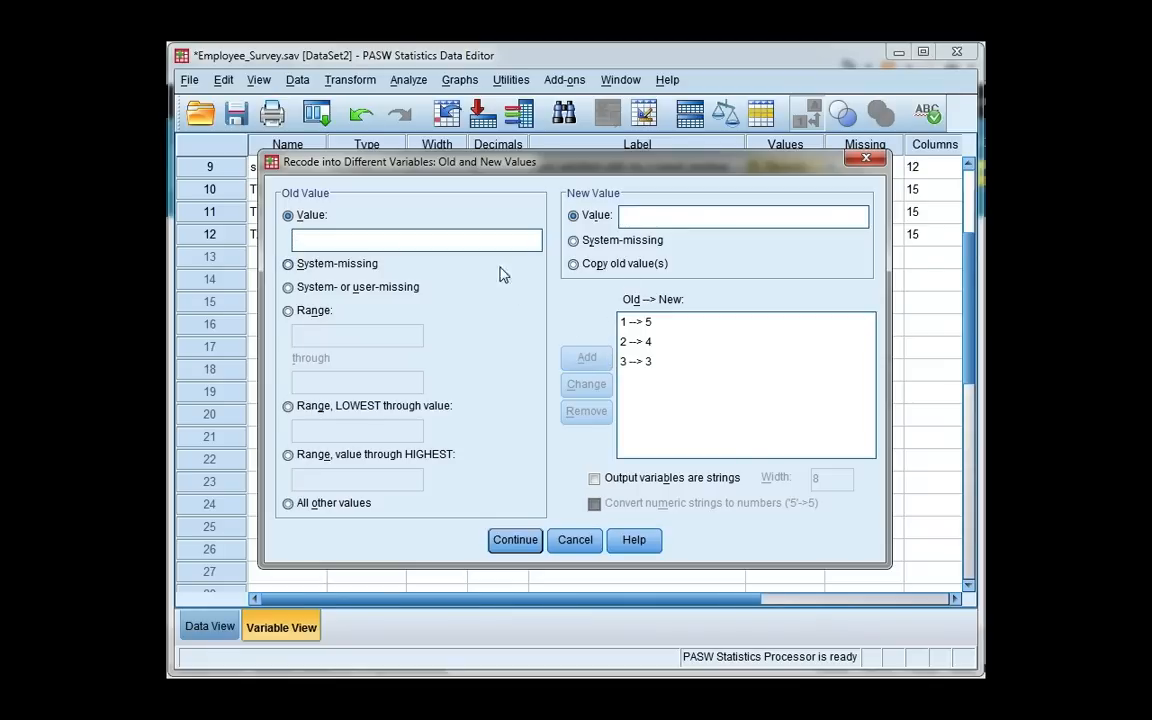
- Add the mappings 4→2 and 5→1, then continue and run the recode
{"action": "type", "text": "4"}
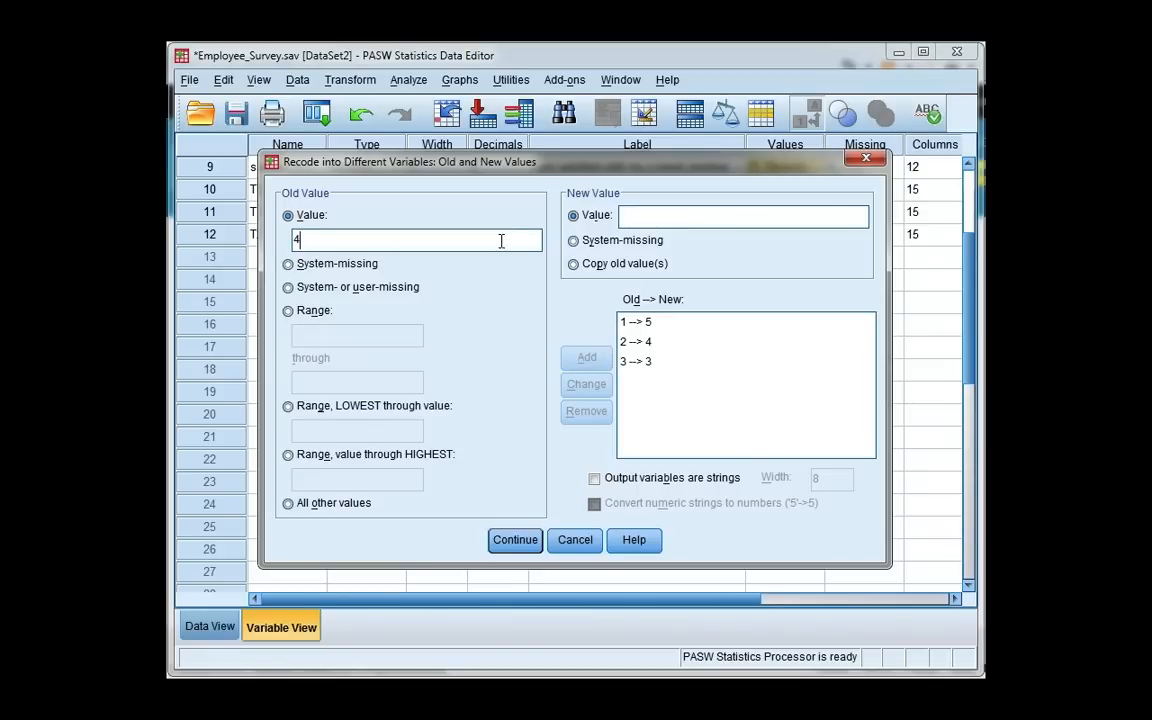
{"action": "left_click", "coordinate": [744, 216]}
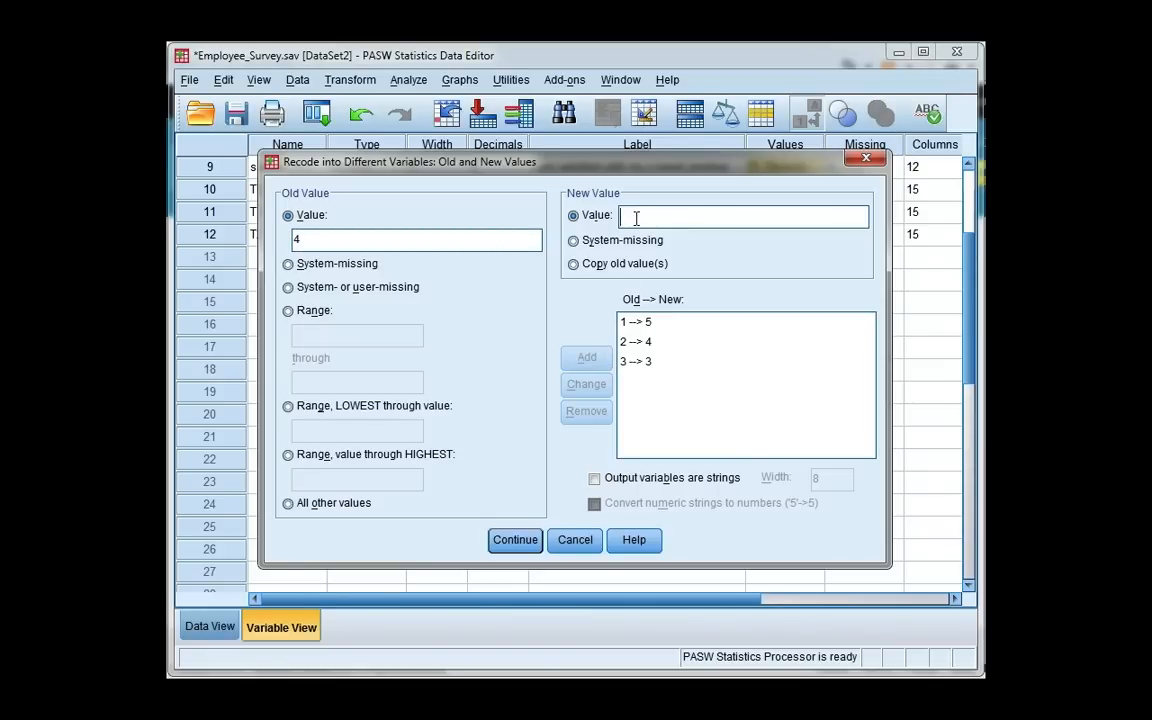
{"action": "left_click", "coordinate": [584, 356]}
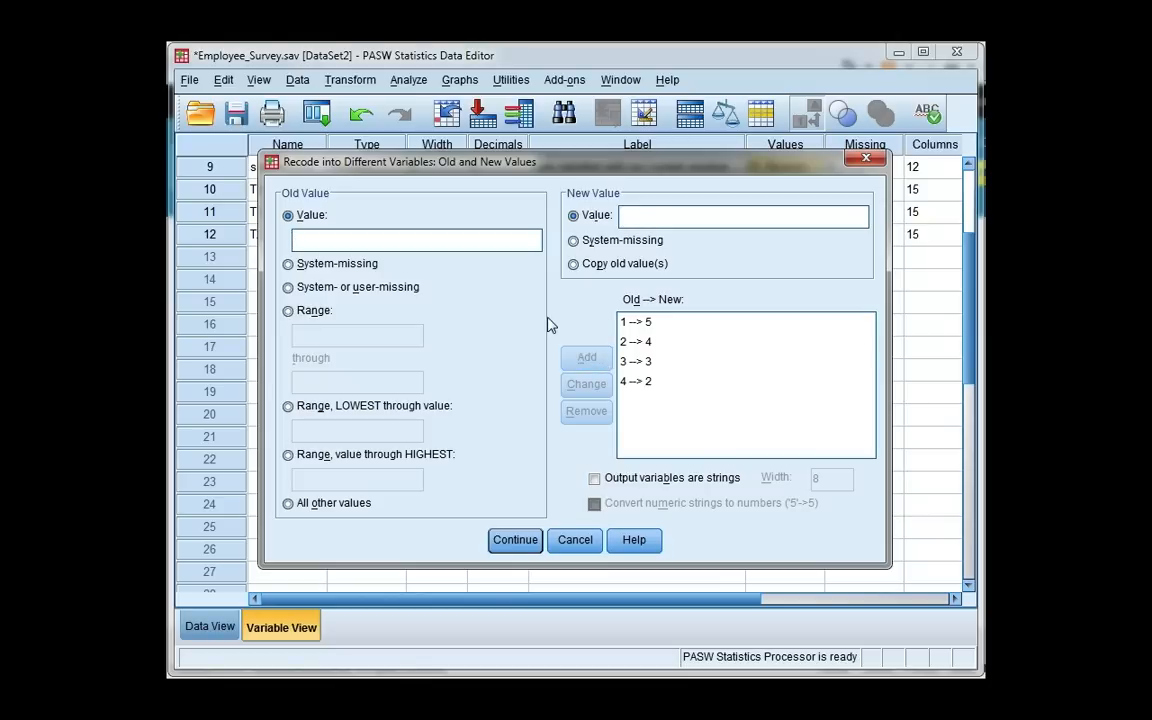
{"action": "type", "text": "5"}
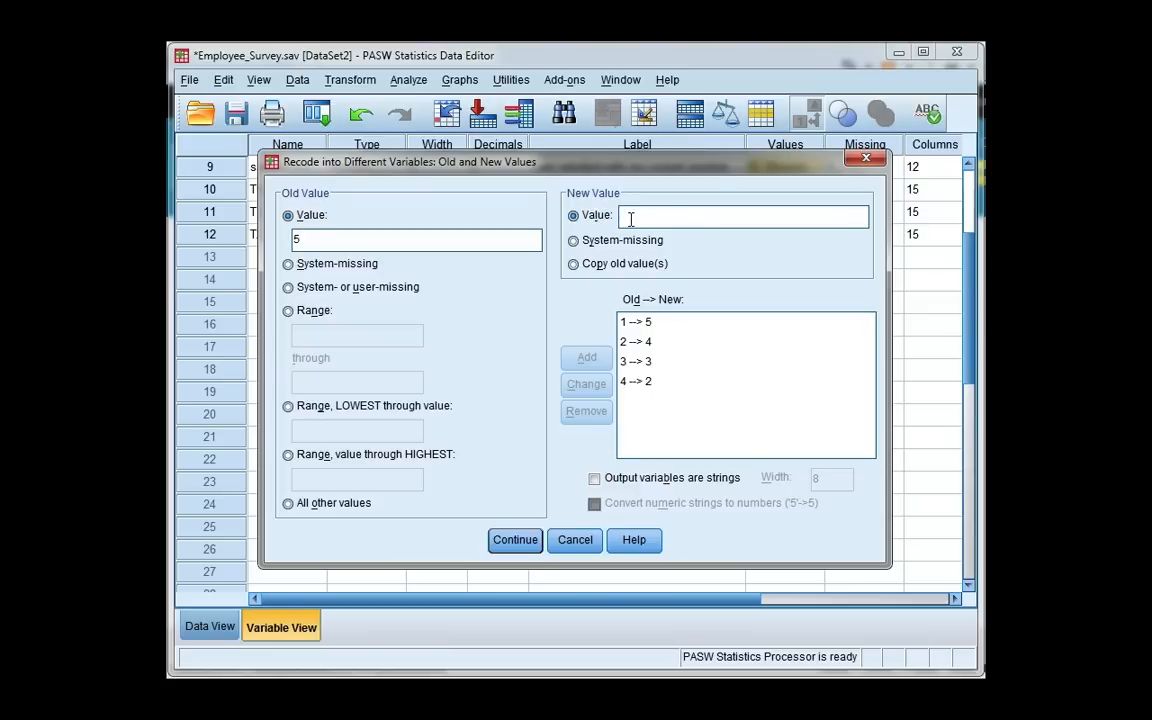
{"action": "left_click", "coordinate": [584, 356]}
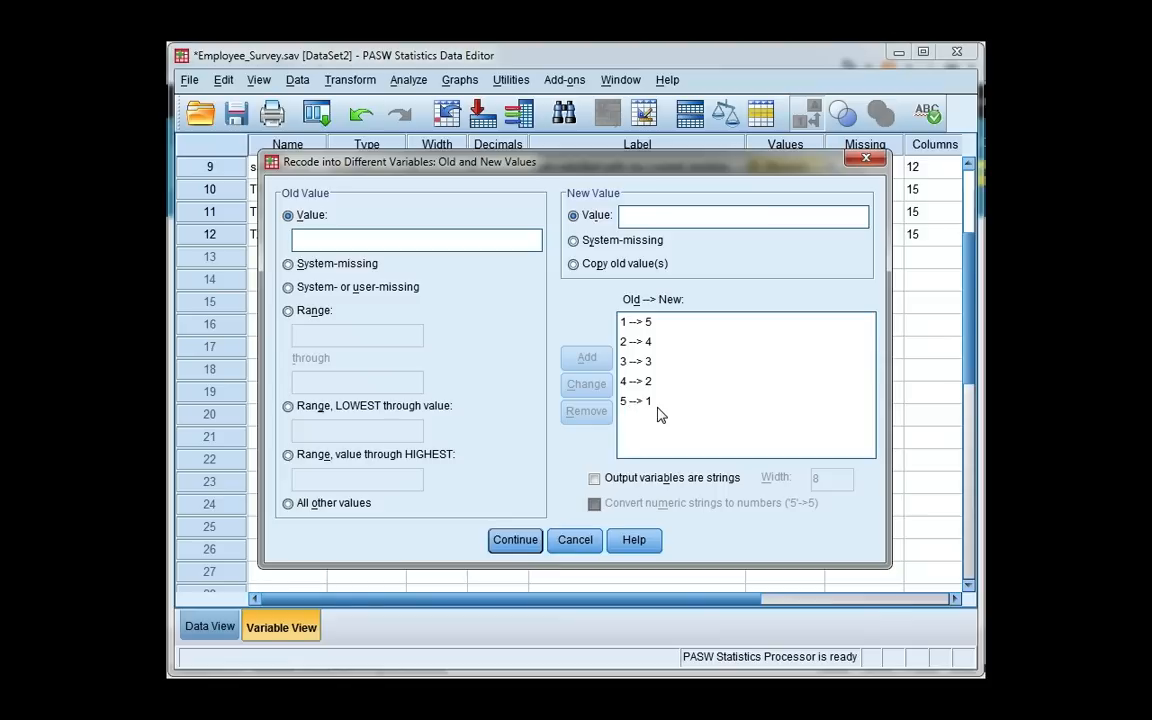
{"action": "left_click", "coordinate": [632, 320]}
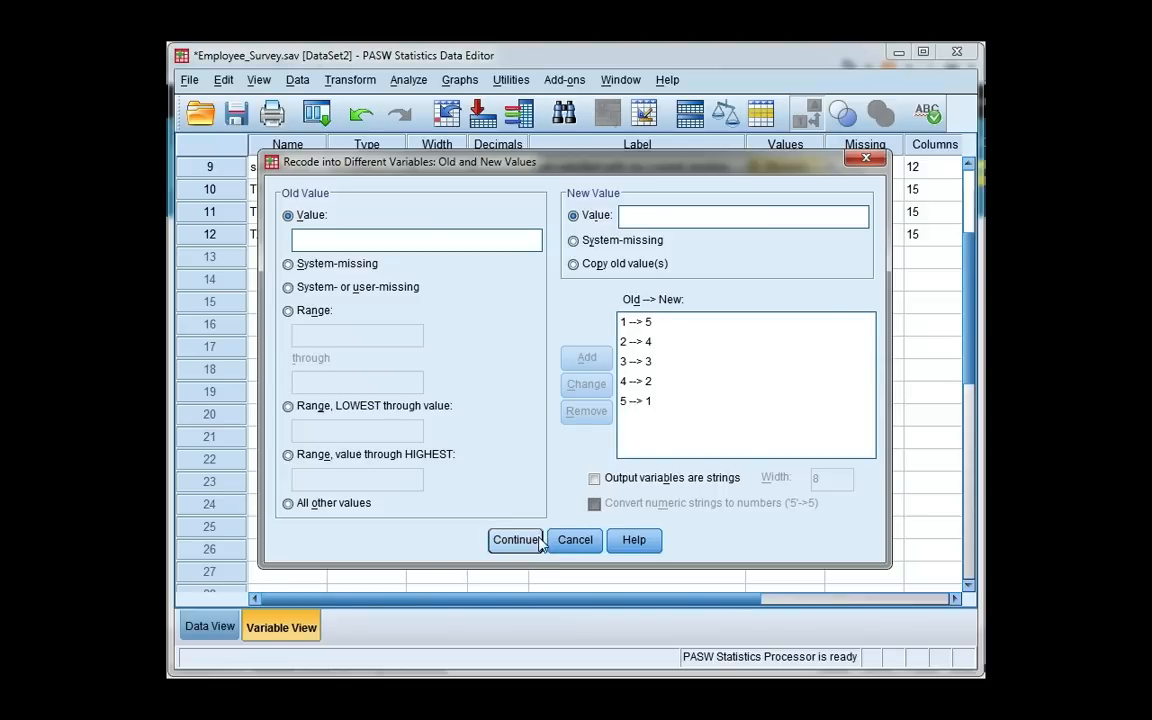
{"action": "left_click", "coordinate": [516, 540]}
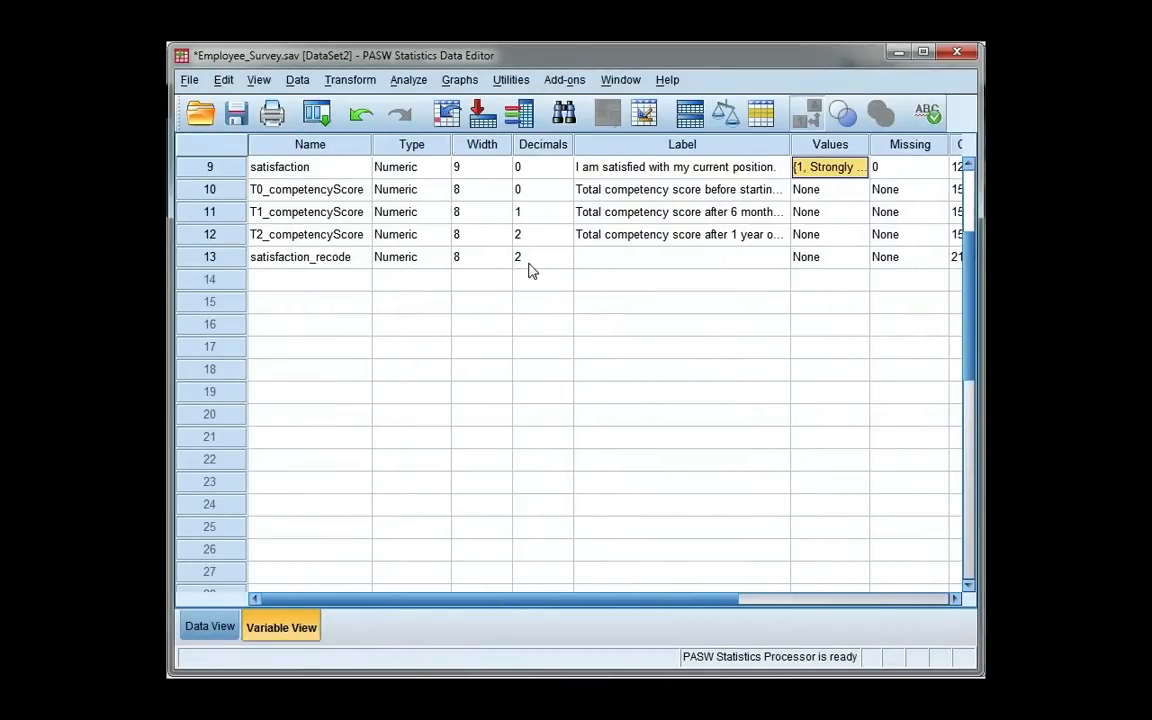
- Label satisfaction_recode 'Satisfaction reverse coding' with 0 decimals
{"action": "left_click", "coordinate": [680, 256]}
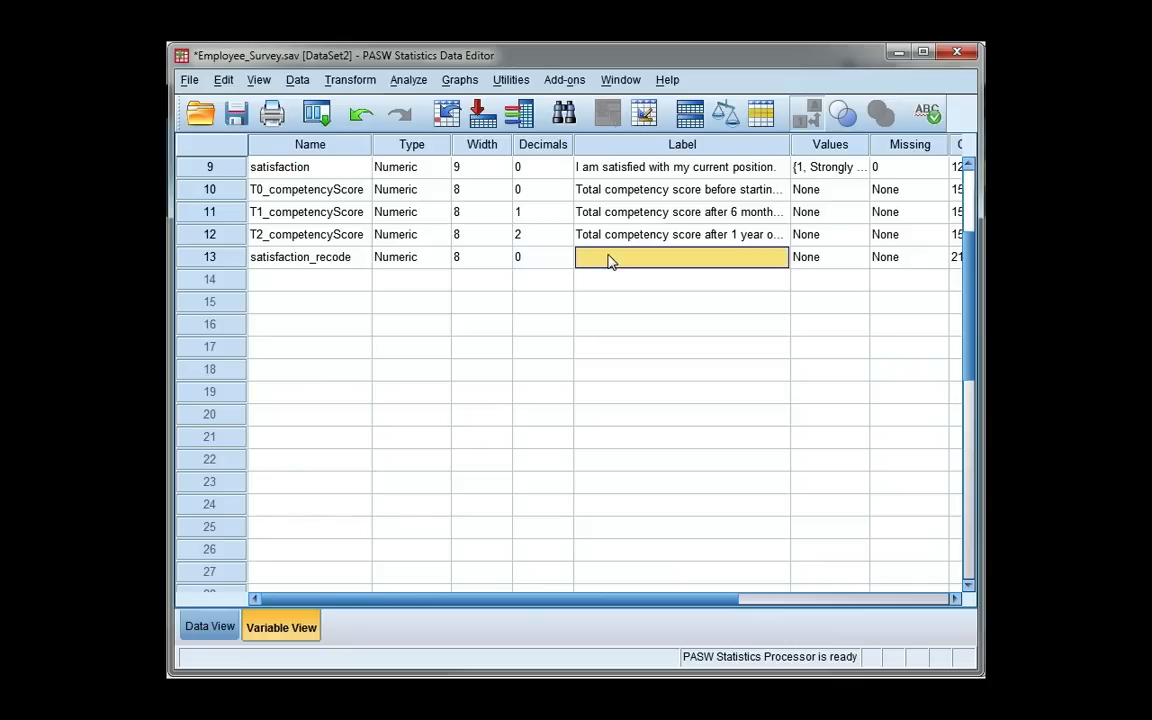
{"action": "type", "text": "Satisfaction r"}
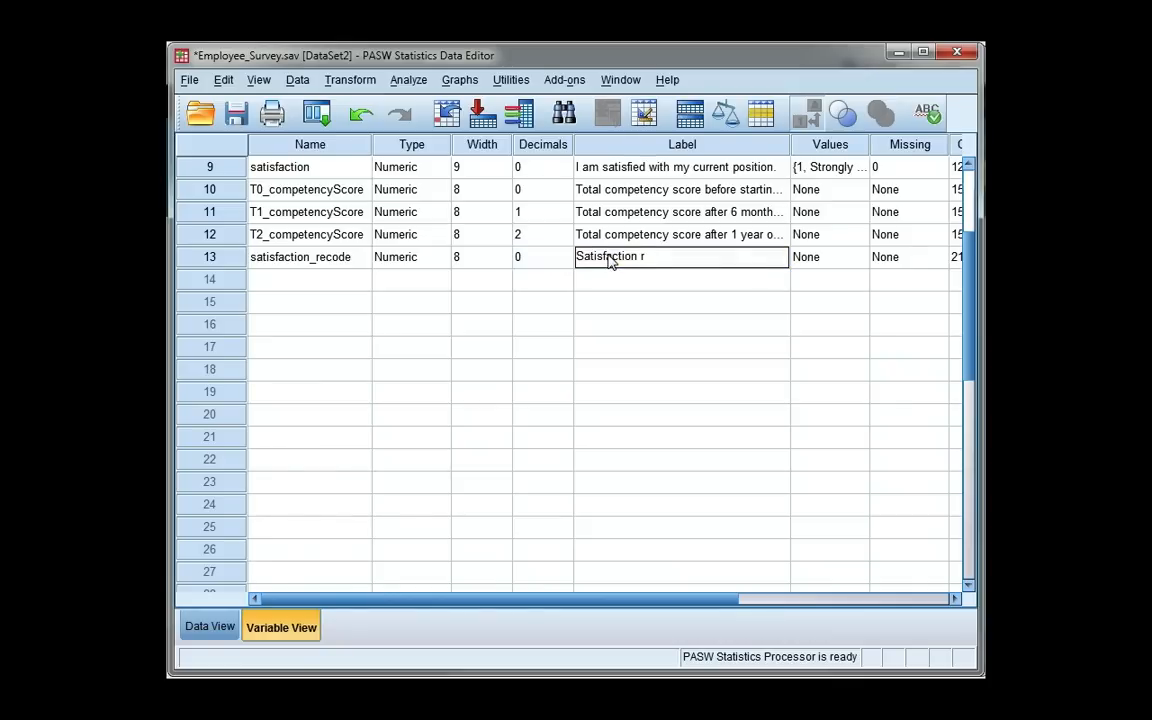
{"action": "type", "text": "everse cod"}
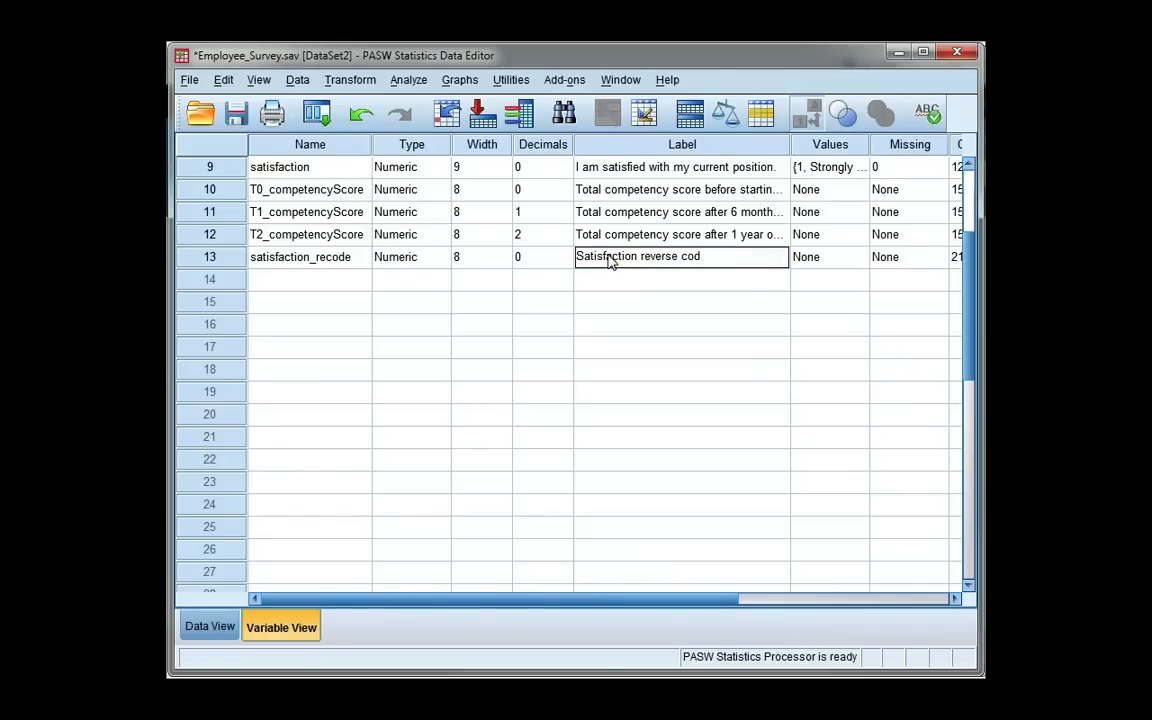
{"action": "type", "text": "ing"}
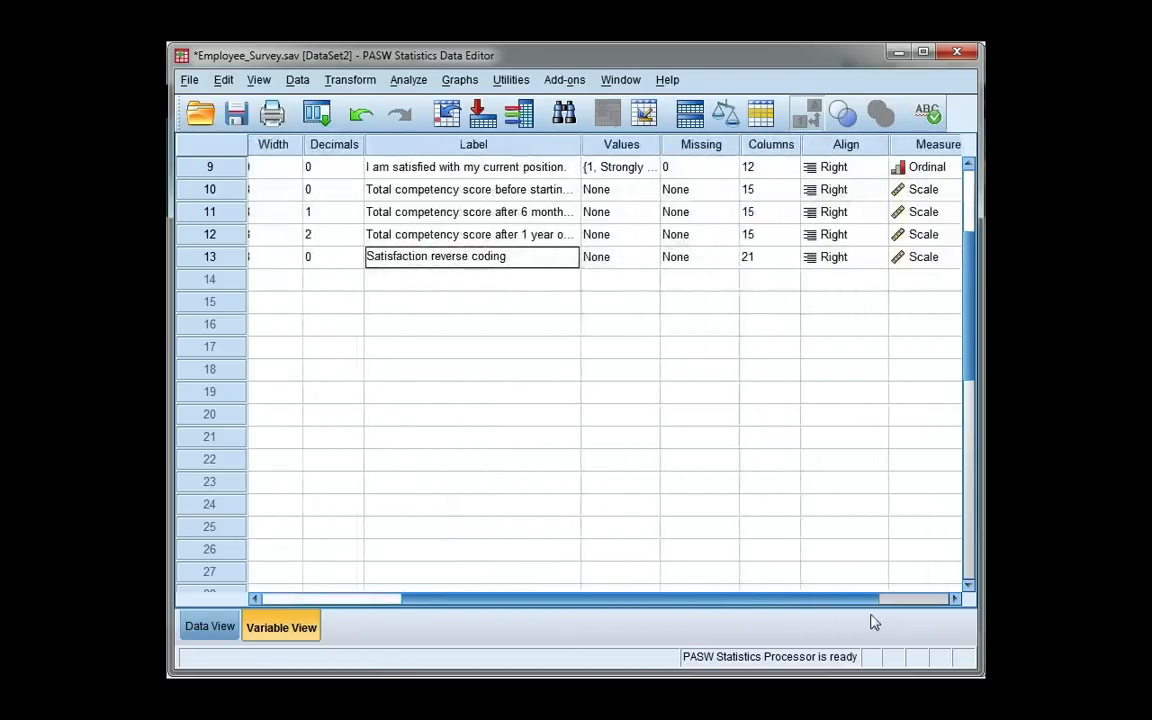
- Set the measurement level of satisfaction_recode to Ordinal
{"action": "left_click", "coordinate": [962, 256]}
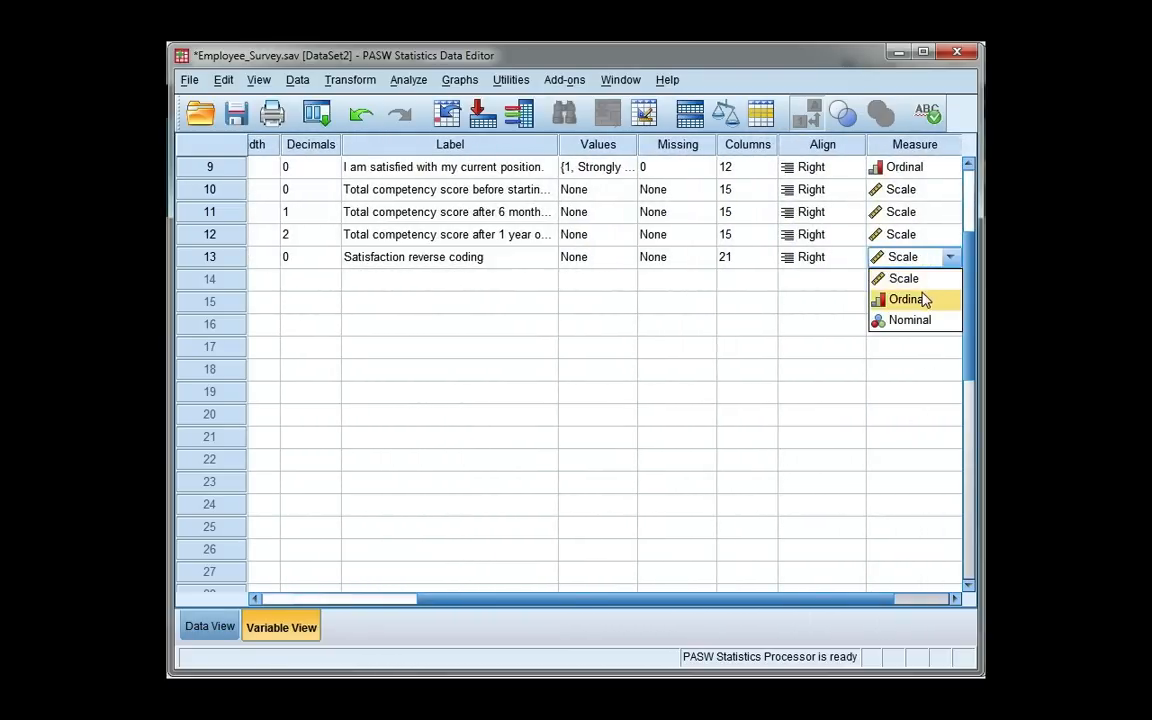
{"action": "left_click", "coordinate": [908, 300]}
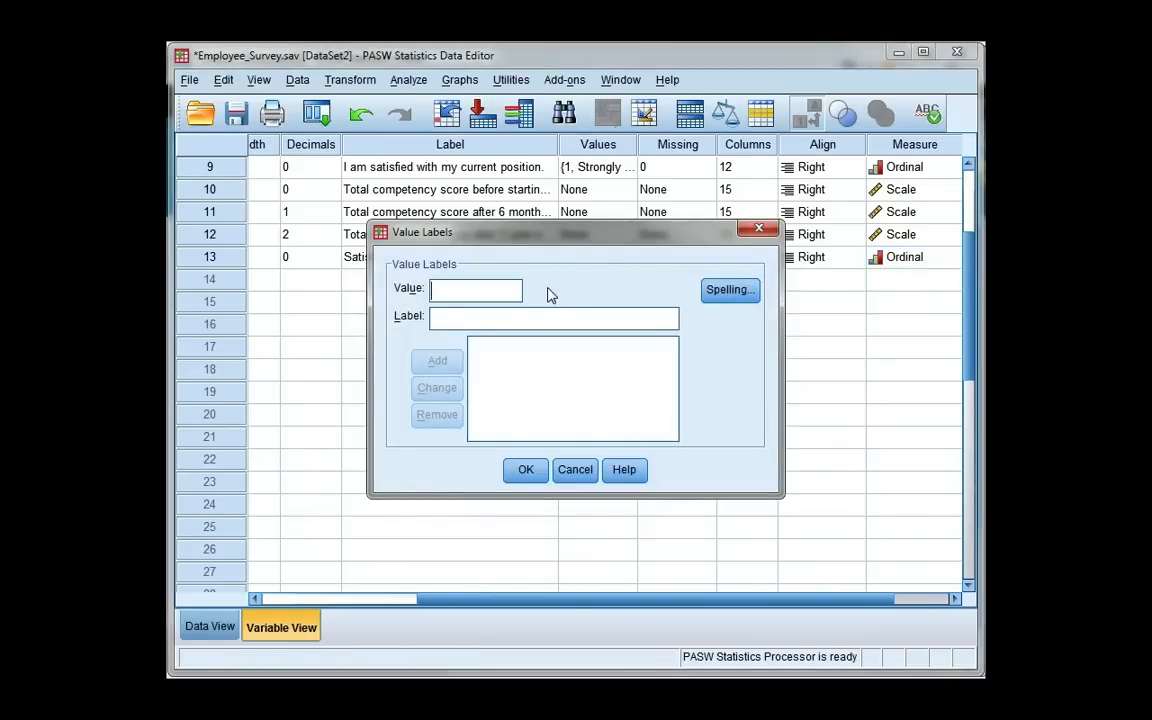
{"action": "mouse_move", "coordinate": [580, 450]}
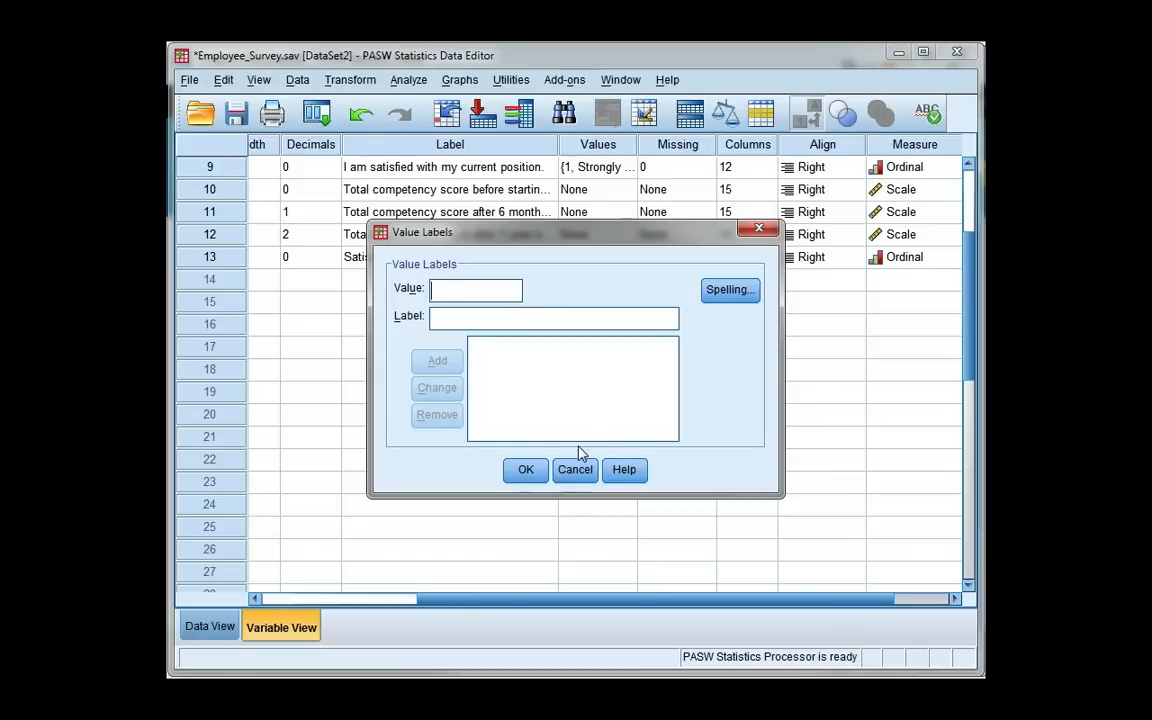
- Add value labels 5 = Strongly Disagree and 4 = Disagree
{"action": "type", "text": "5"}
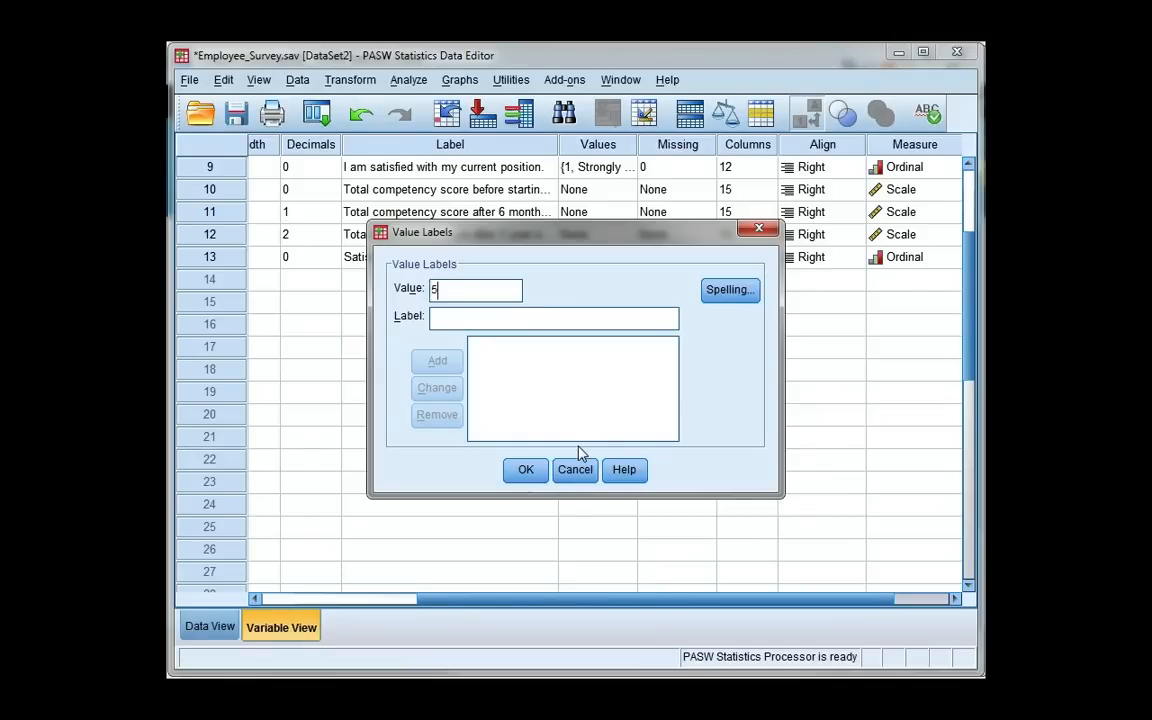
{"action": "left_click", "coordinate": [554, 318]}
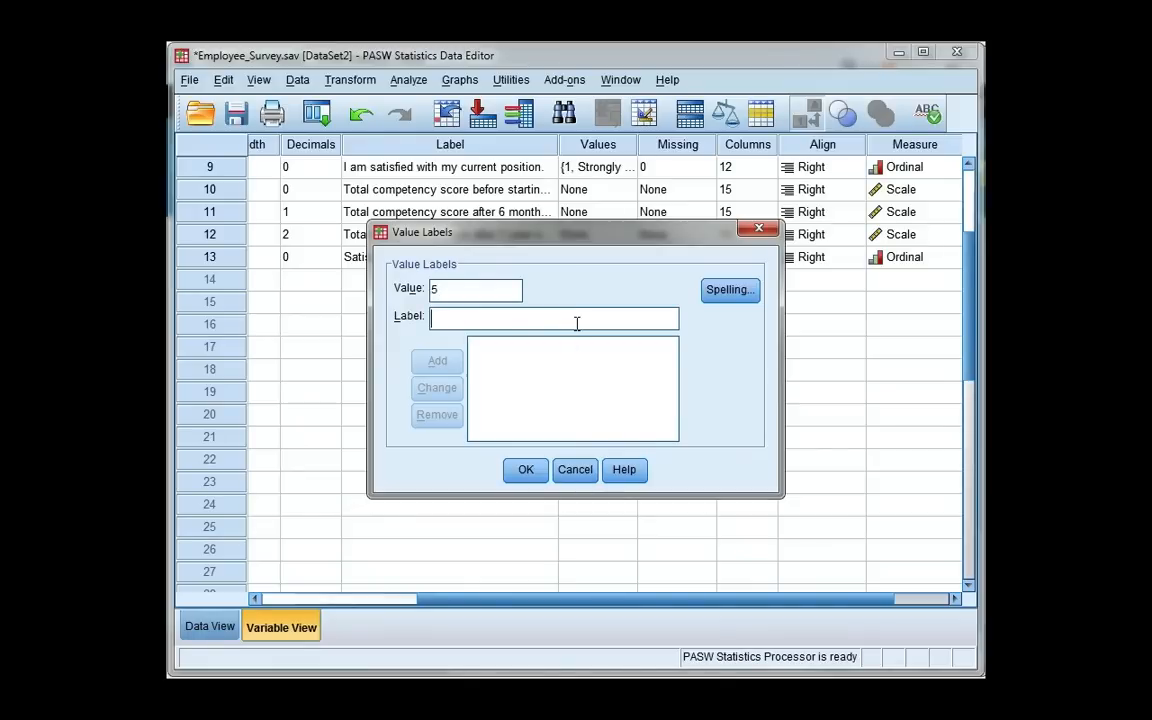
{"action": "type", "text": "Strongly Disagree"}
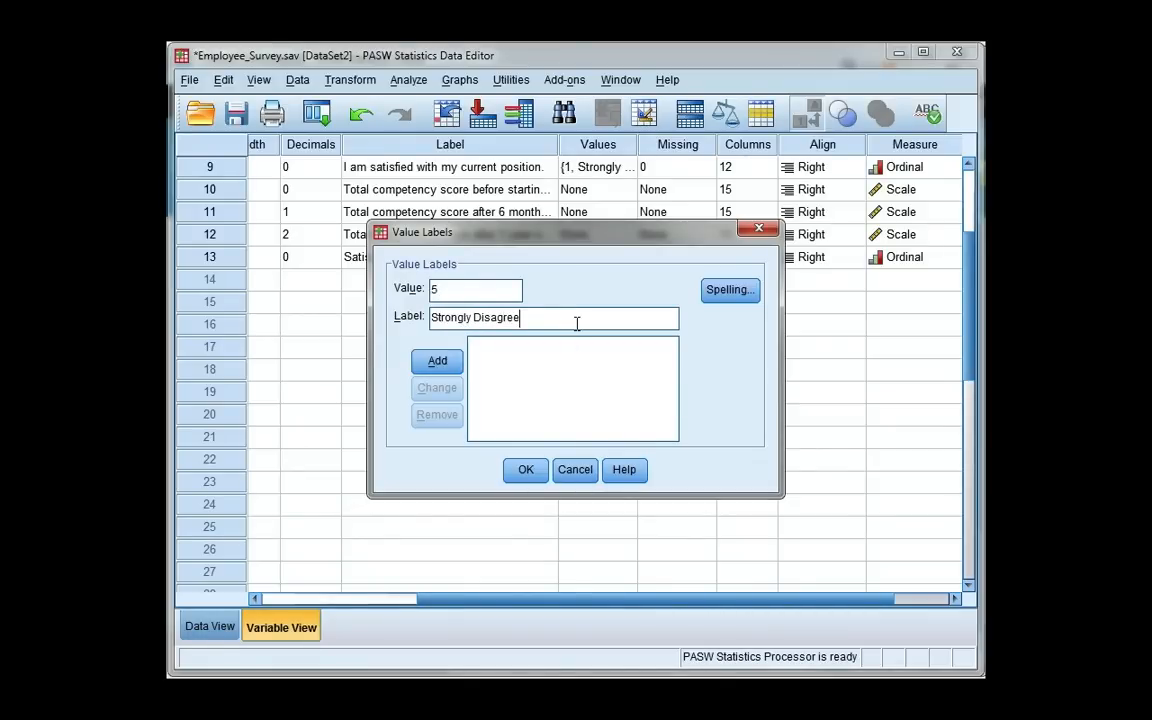
{"action": "left_click", "coordinate": [436, 360]}
{"action": "type", "text": "4"}
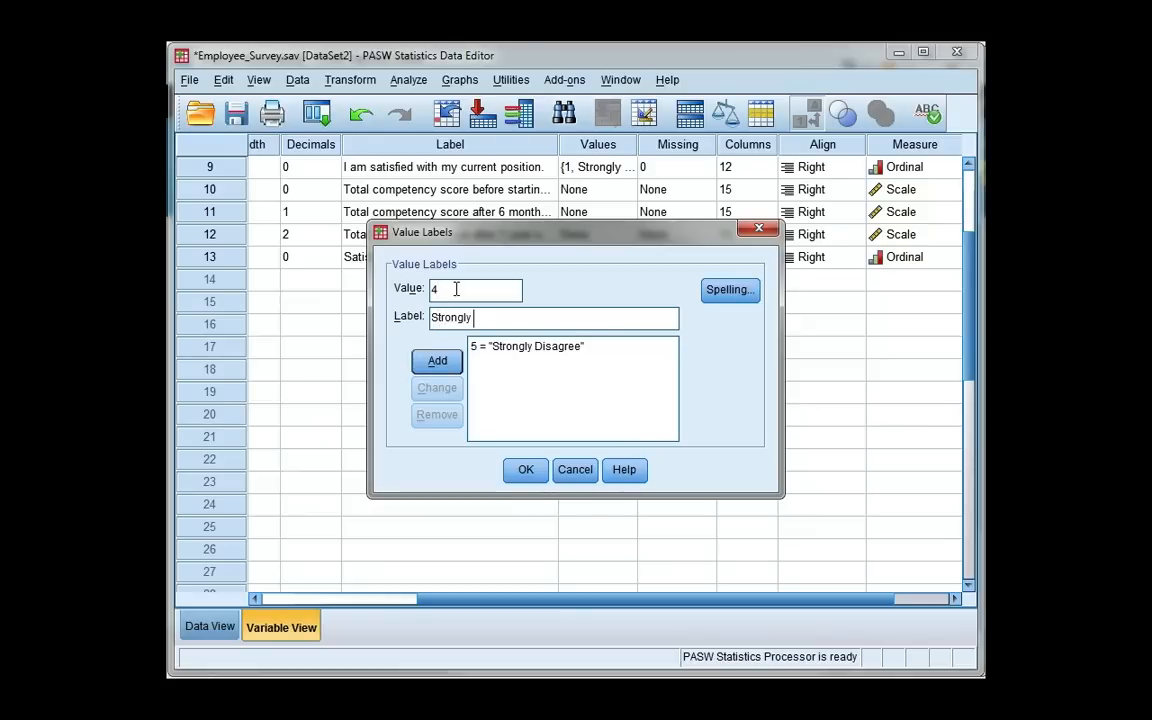
{"action": "type", "text": "Disagree"}
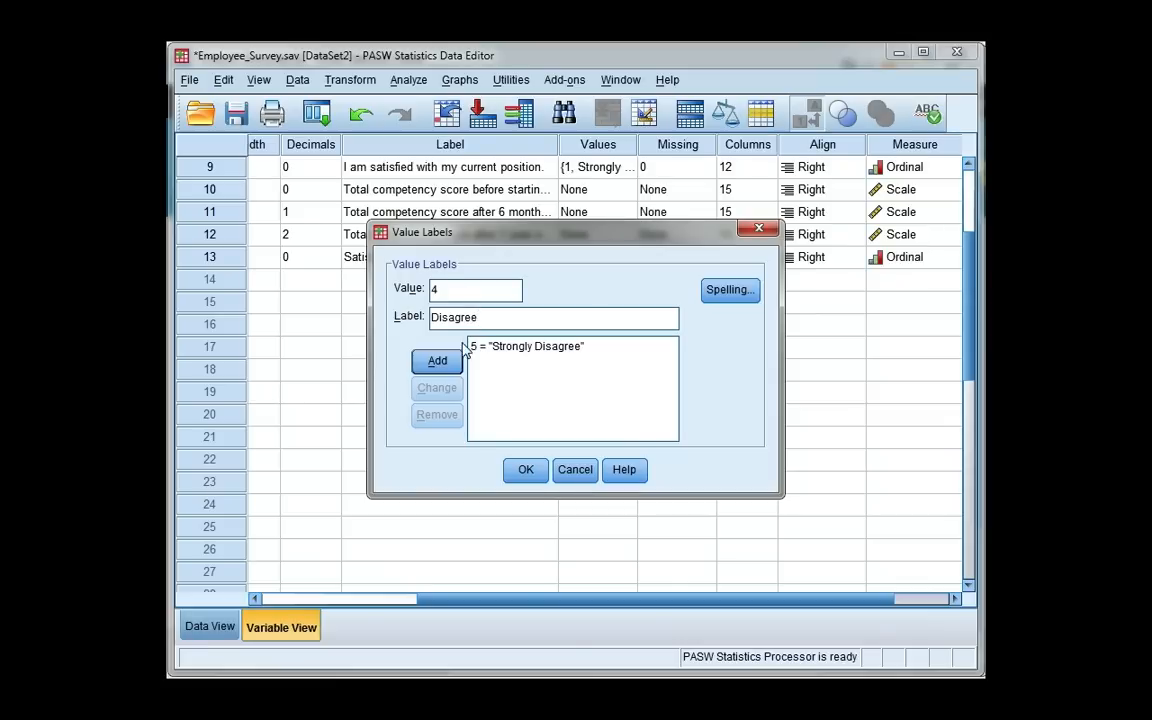
{"action": "left_click", "coordinate": [436, 360]}
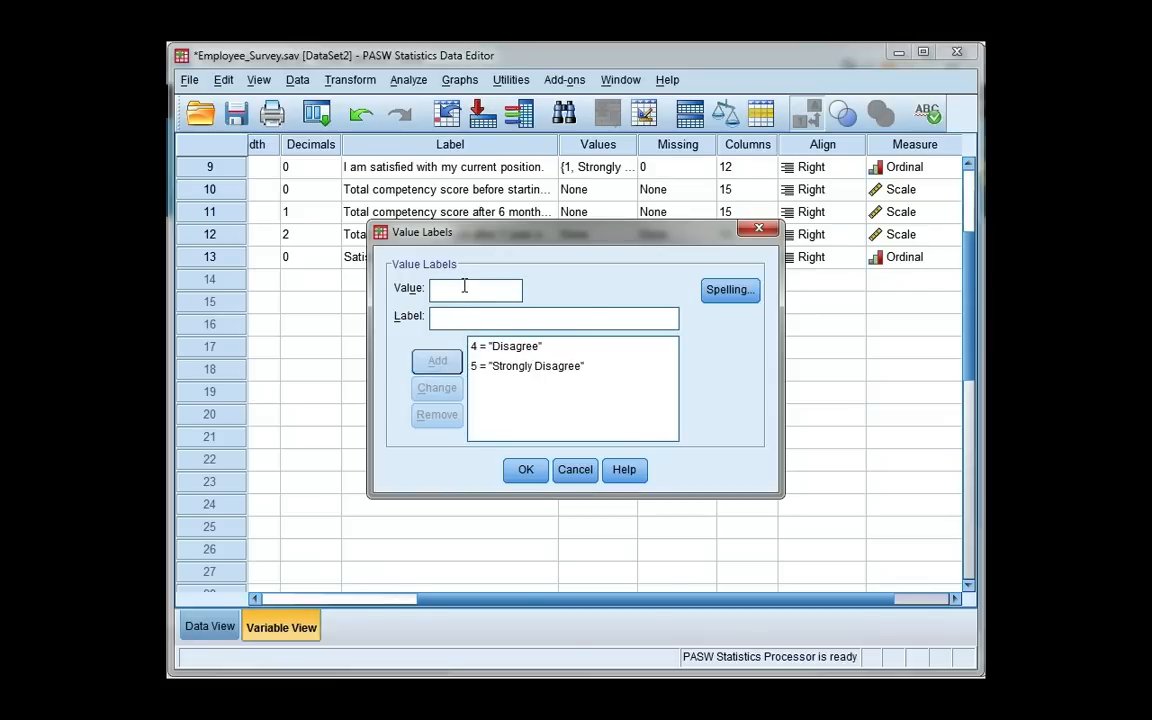
- Add 3 = Neutral, 2 = Agree and 1 = Strongly Agree, then confirm the labels
{"action": "type", "text": "3"}
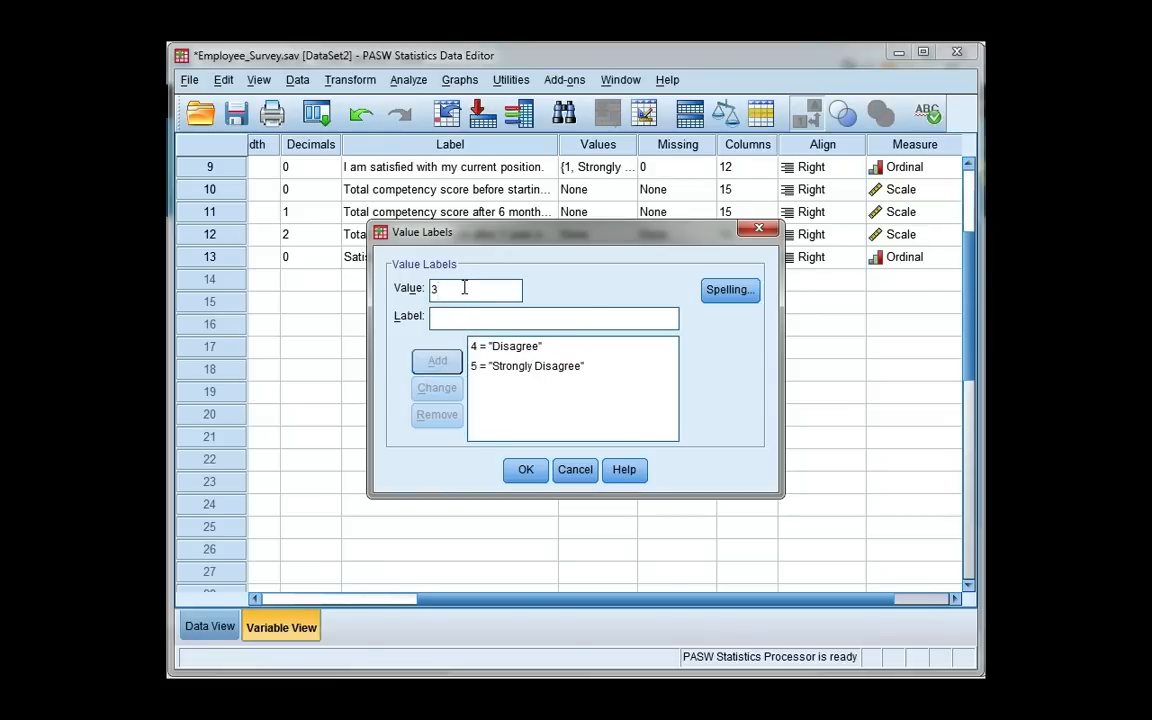
{"action": "type", "text": "Neutral"}
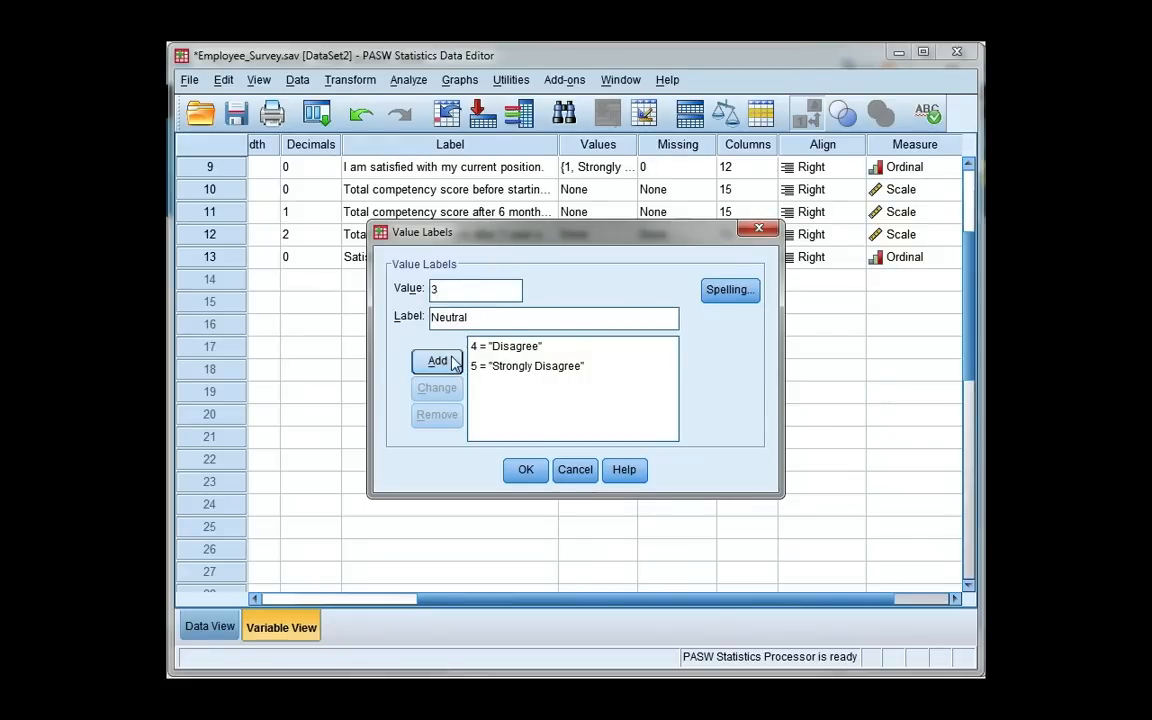
{"action": "left_click", "coordinate": [436, 360]}
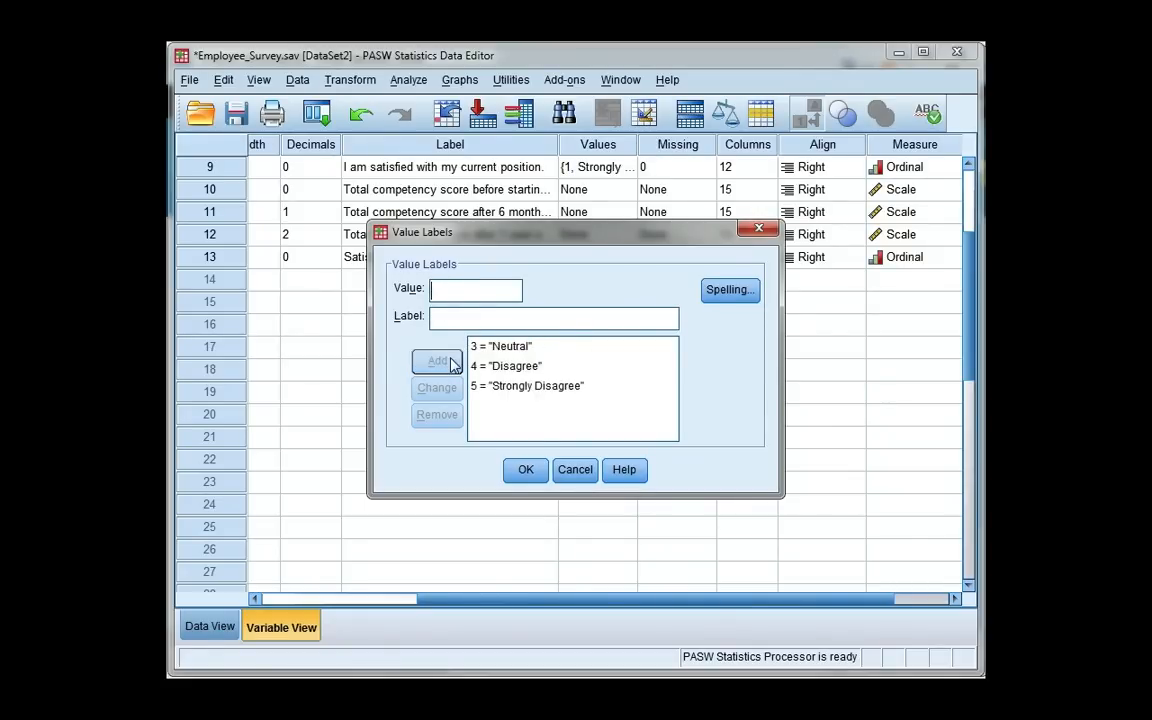
{"action": "type", "text": "2"}
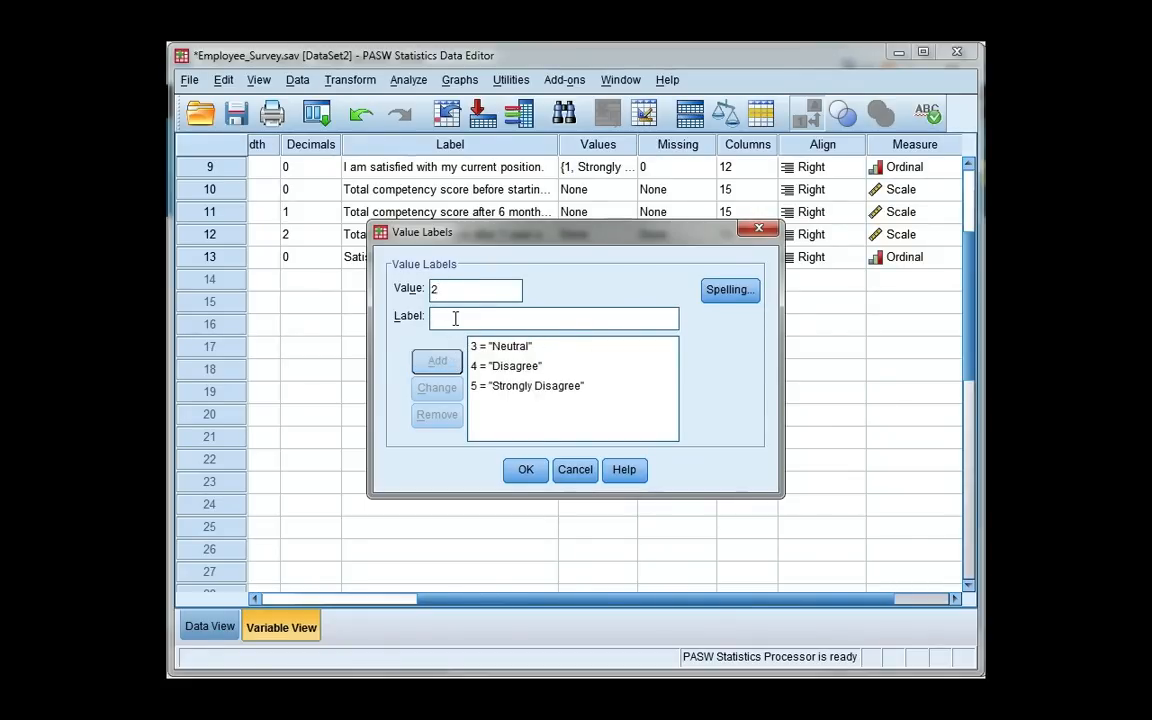
{"action": "type", "text": "Agree"}
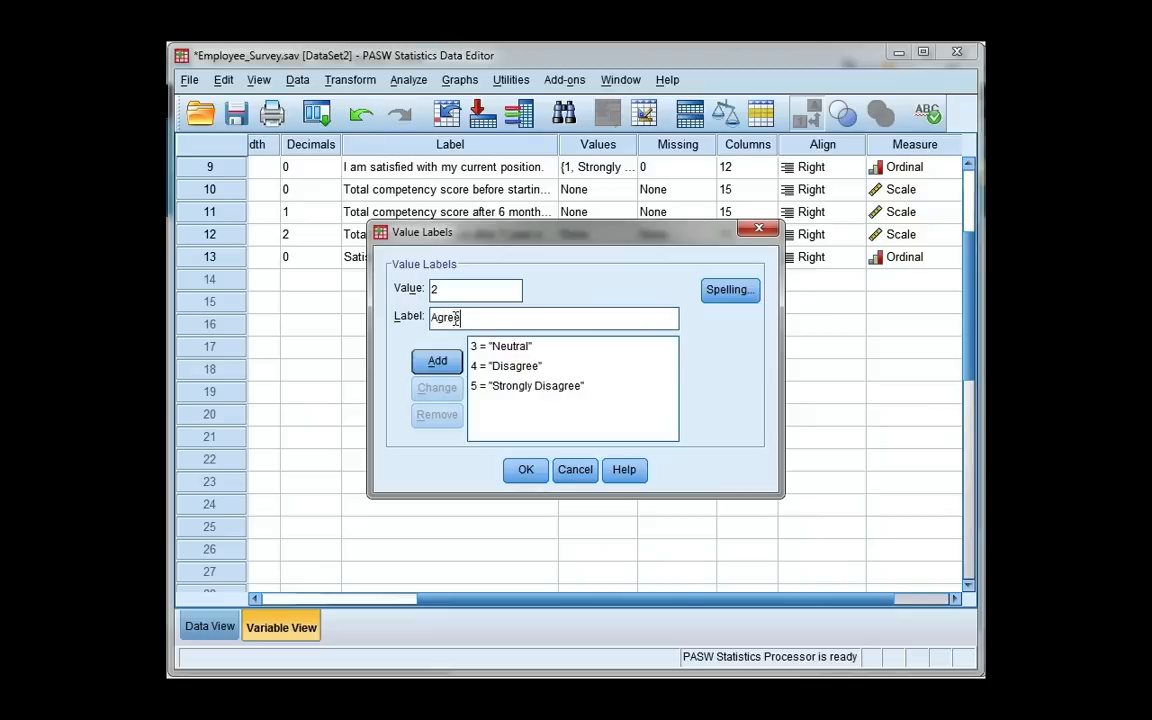
{"action": "left_click", "coordinate": [436, 360]}
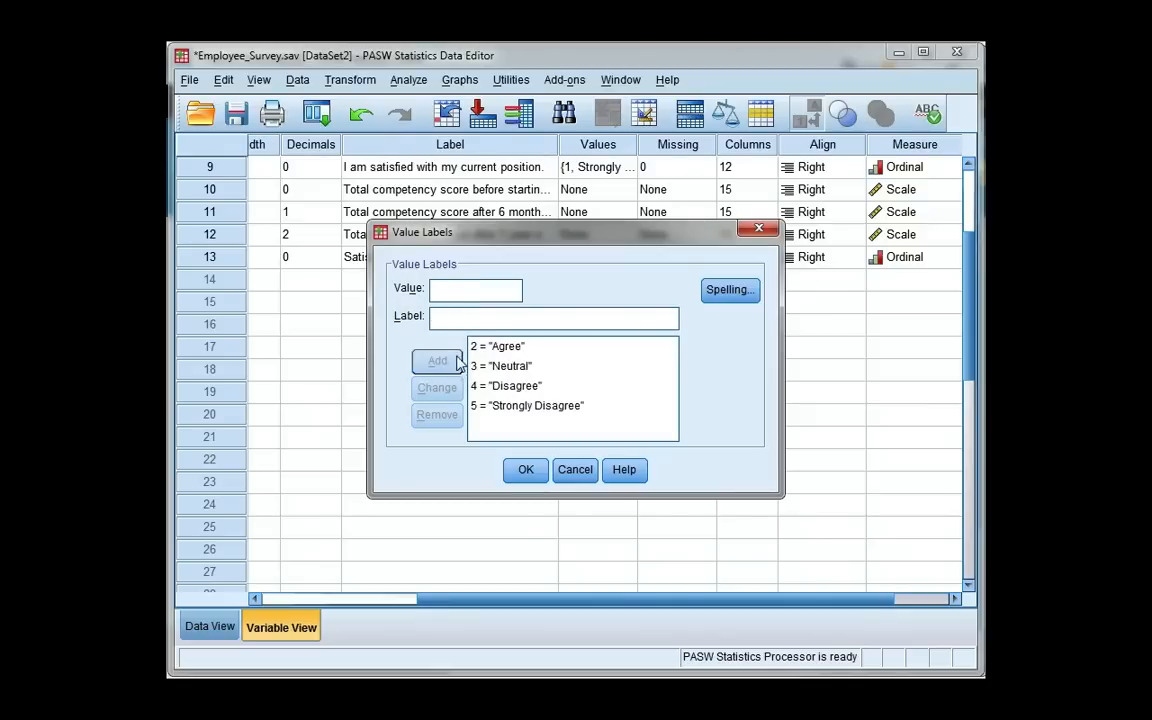
{"action": "type", "text": "1"}
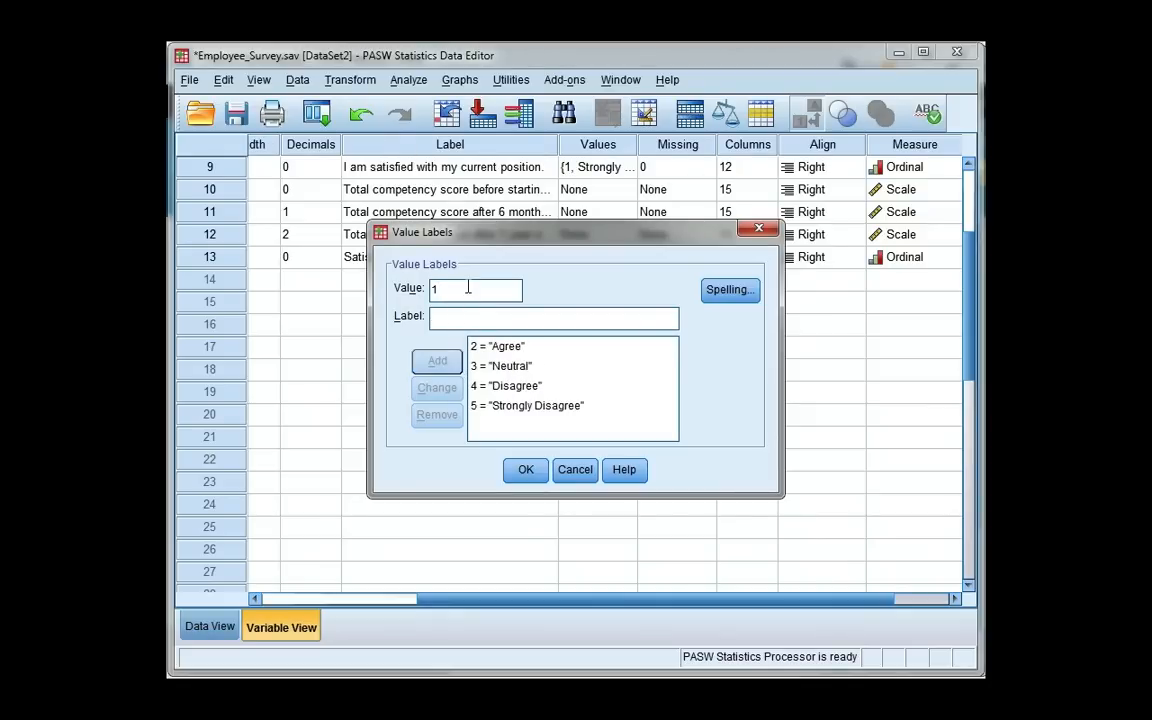
{"action": "type", "text": "Strongly Agree"}
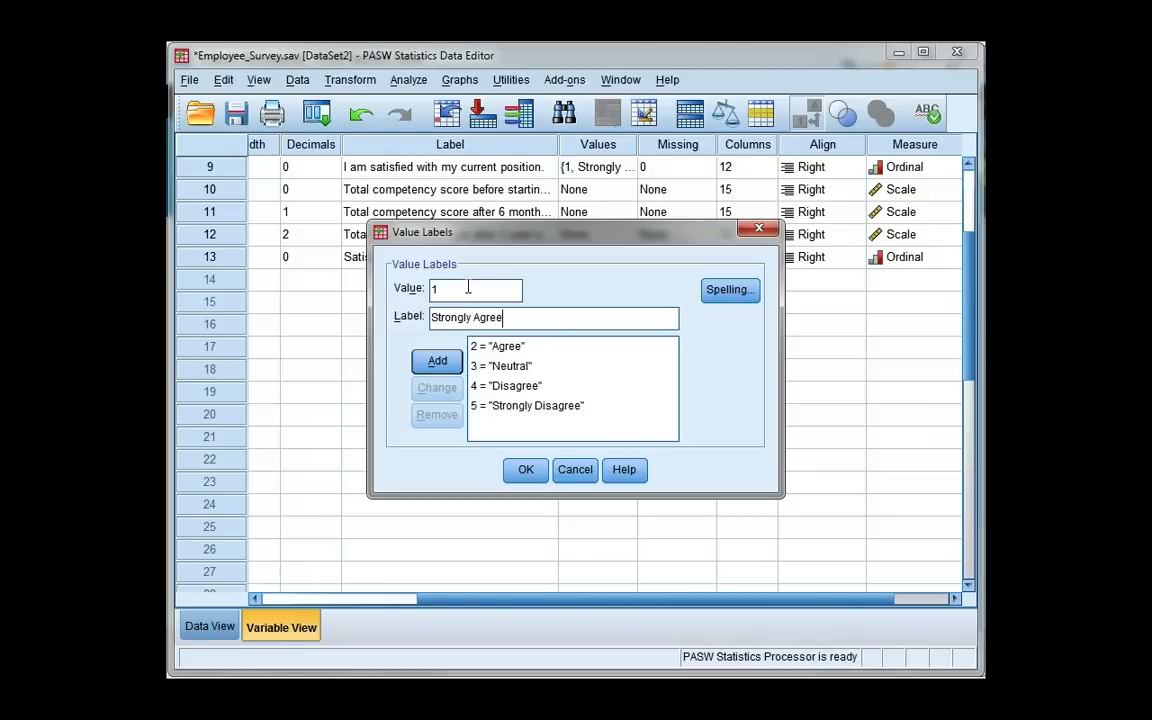
{"action": "left_click", "coordinate": [436, 360]}
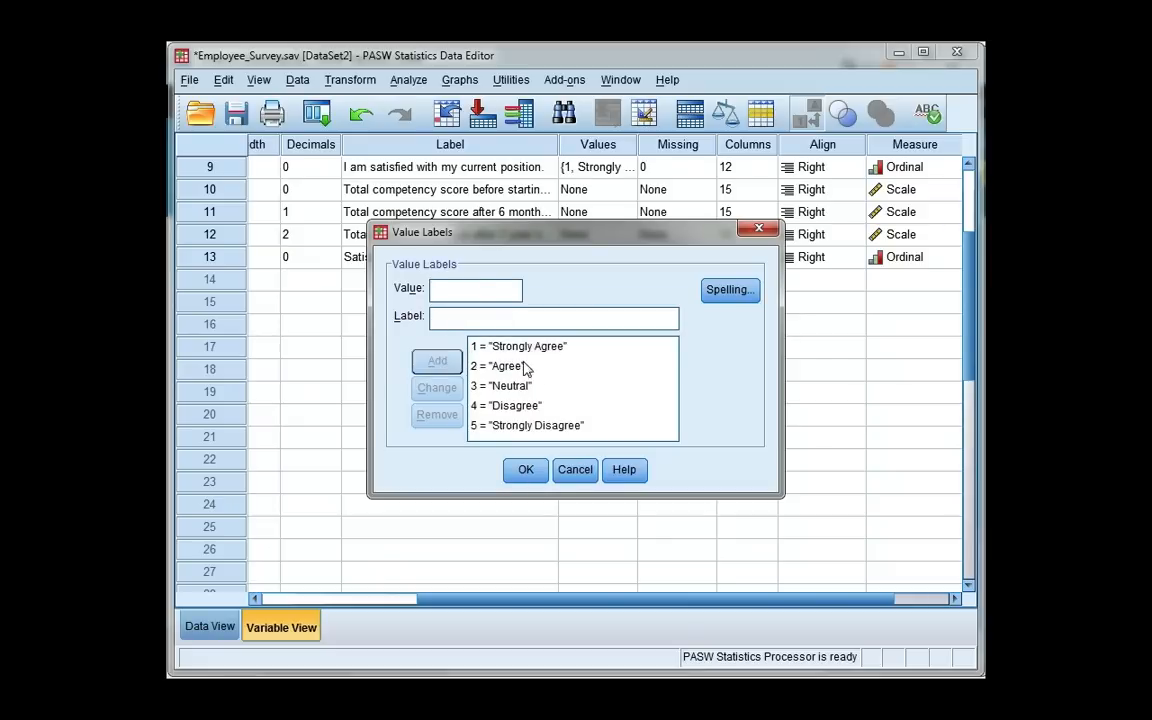
{"action": "left_click", "coordinate": [528, 424]}
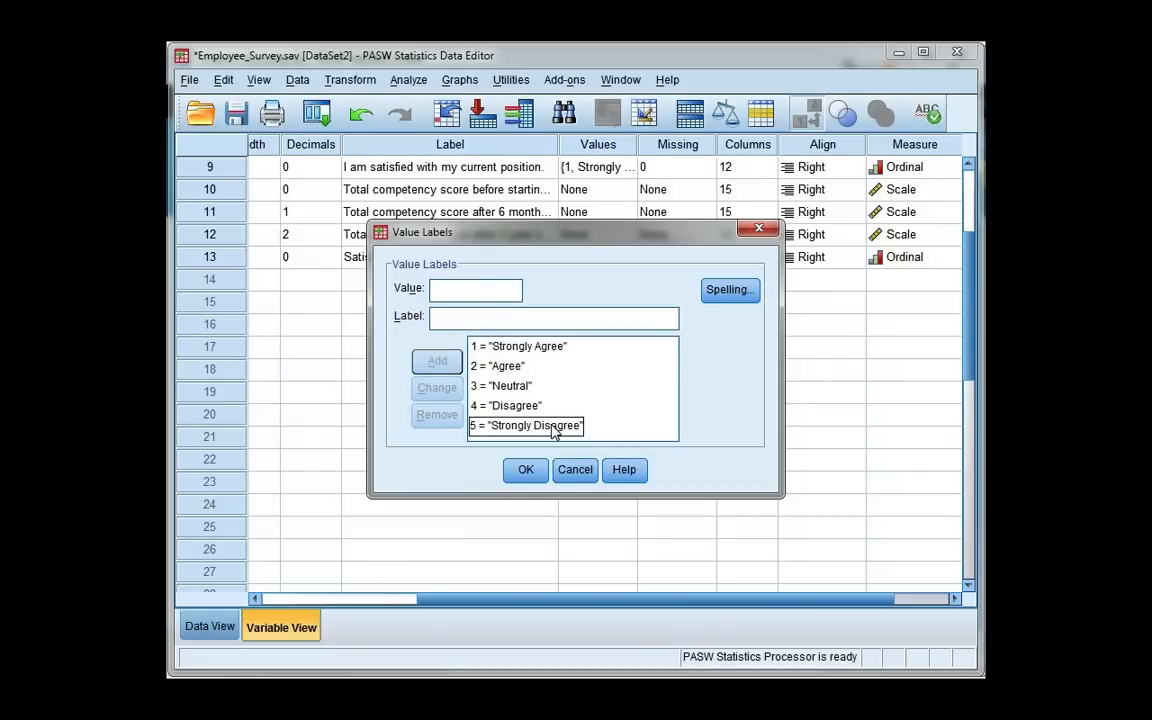
{"action": "left_click", "coordinate": [524, 470]}
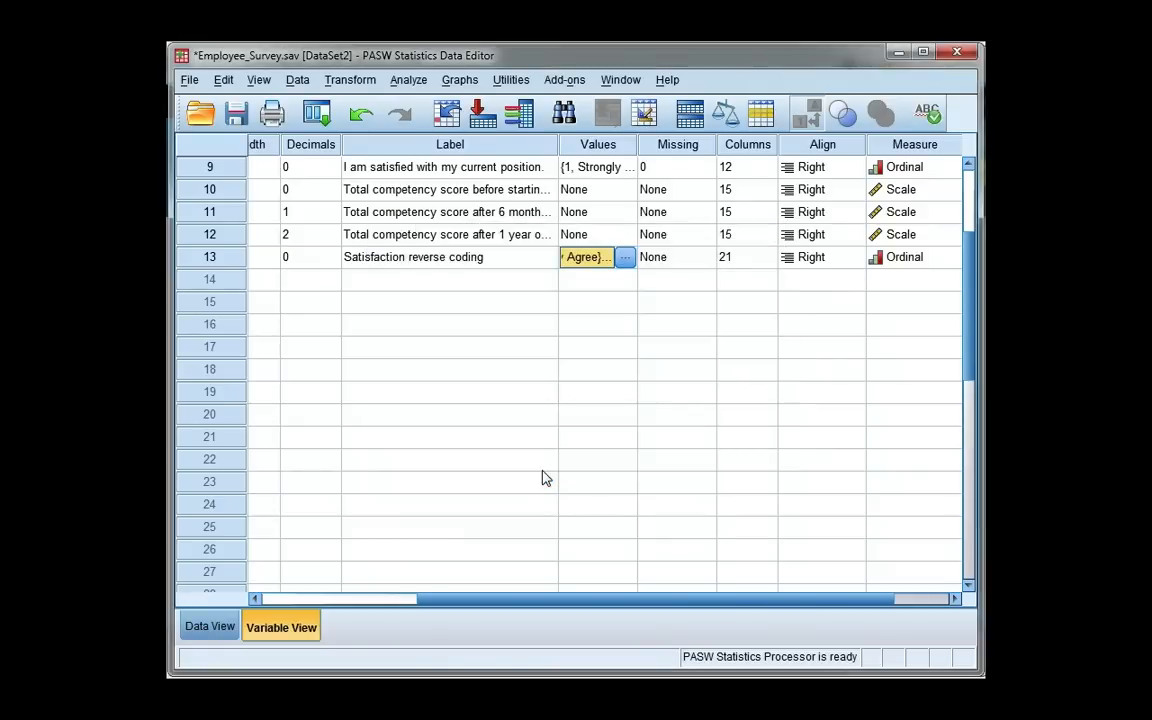
- In Data View, move the satisfaction_recode column right beside satisfaction
{"action": "left_click", "coordinate": [208, 626]}
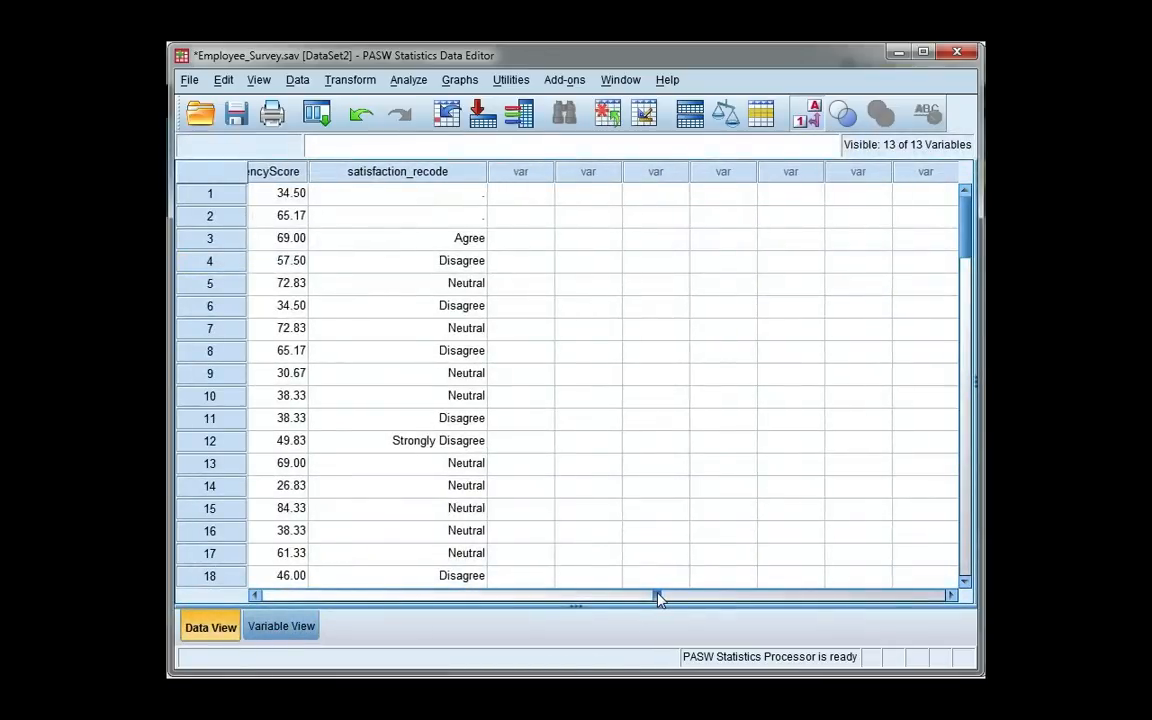
{"action": "left_click_drag", "start_coordinate": [656, 596], "coordinate": [516, 596]}
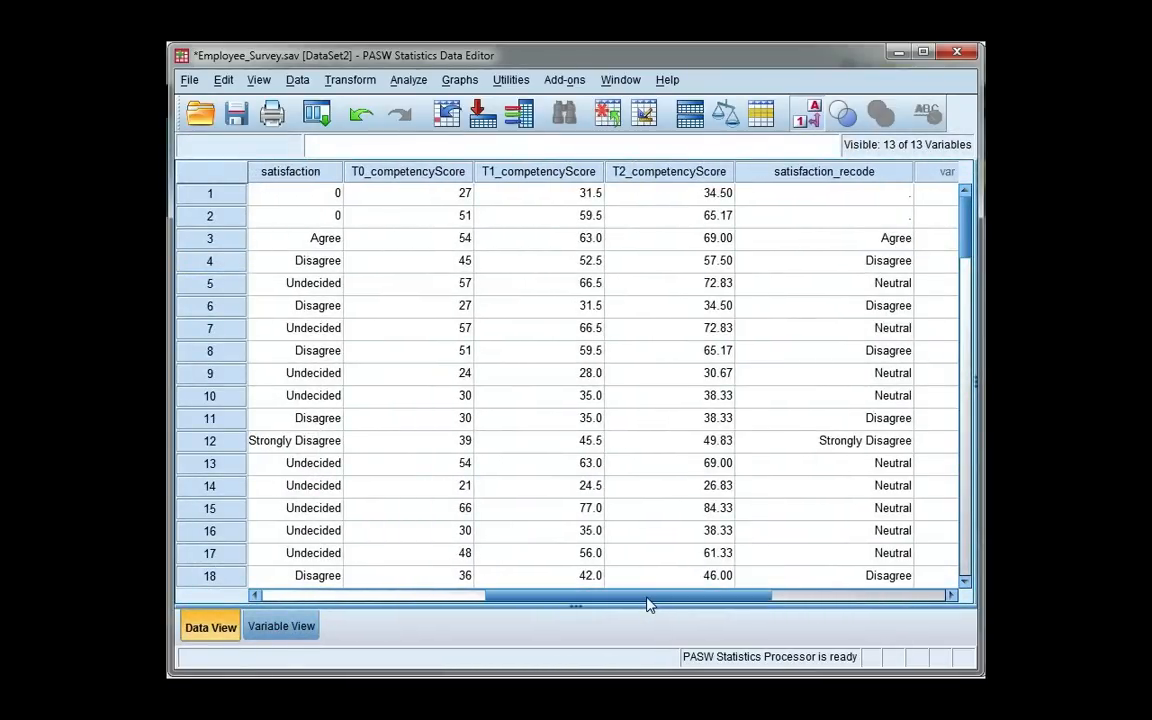
{"action": "mouse_move", "coordinate": [864, 172]}
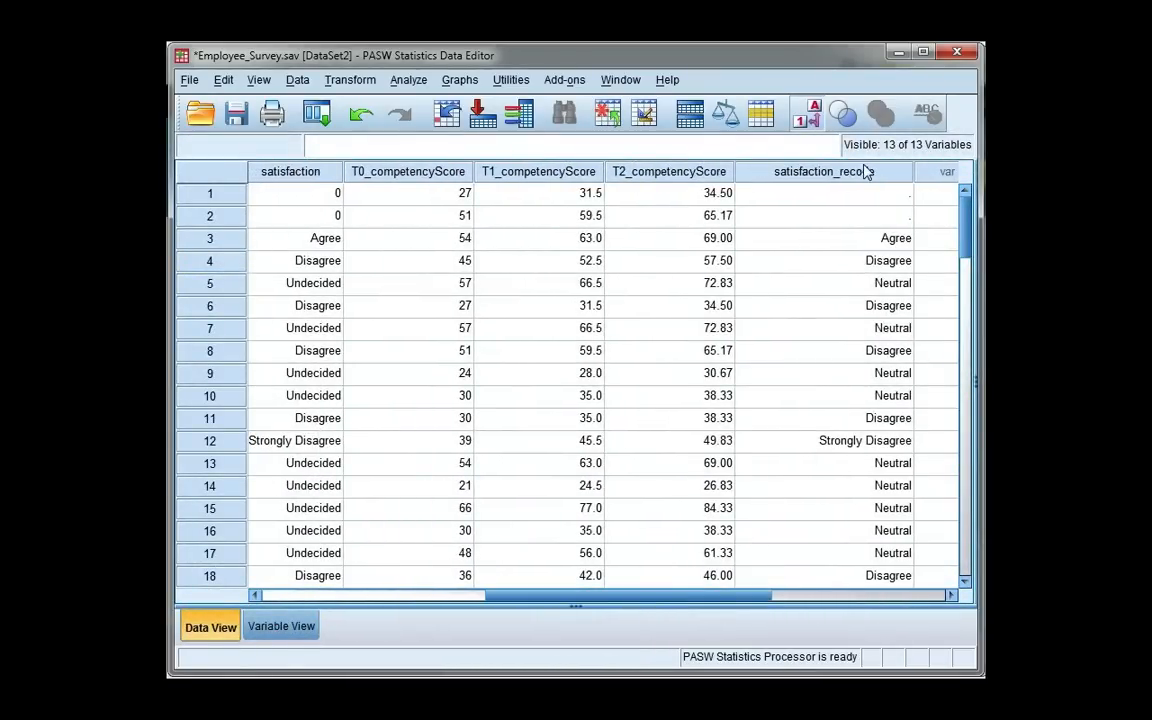
{"action": "left_click", "coordinate": [824, 172]}
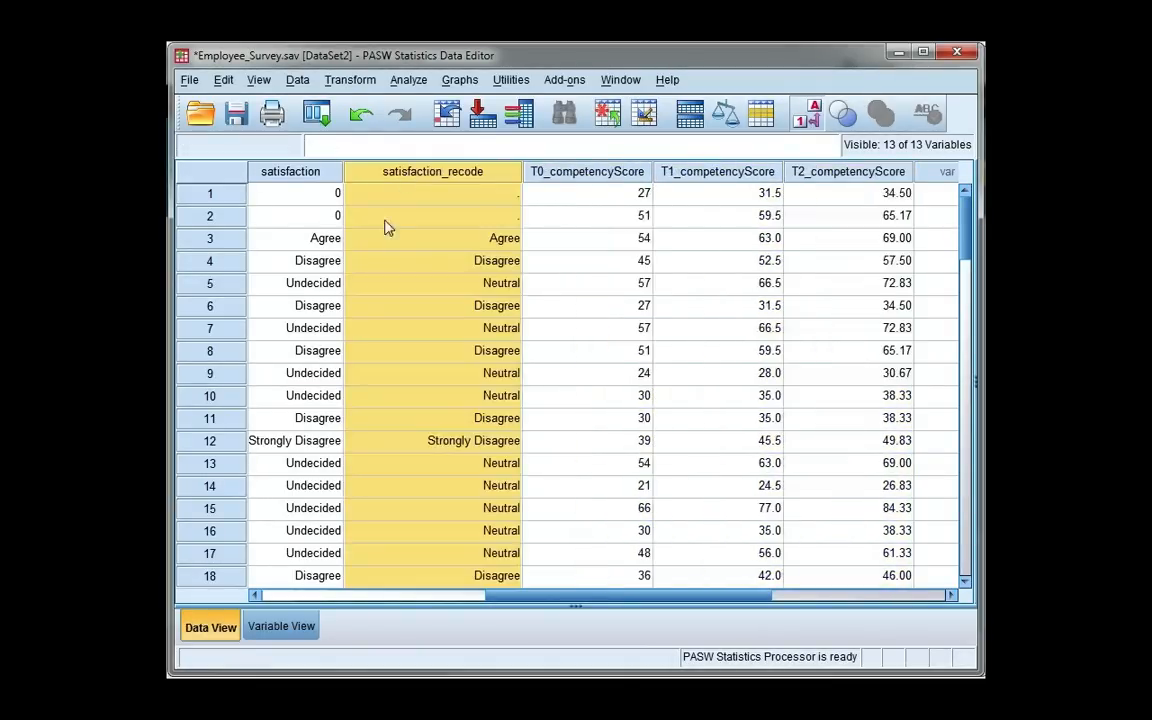
- Check the recoded values in rows 3-5 and display numeric codes instead of labels
{"action": "left_click", "coordinate": [462, 238]}
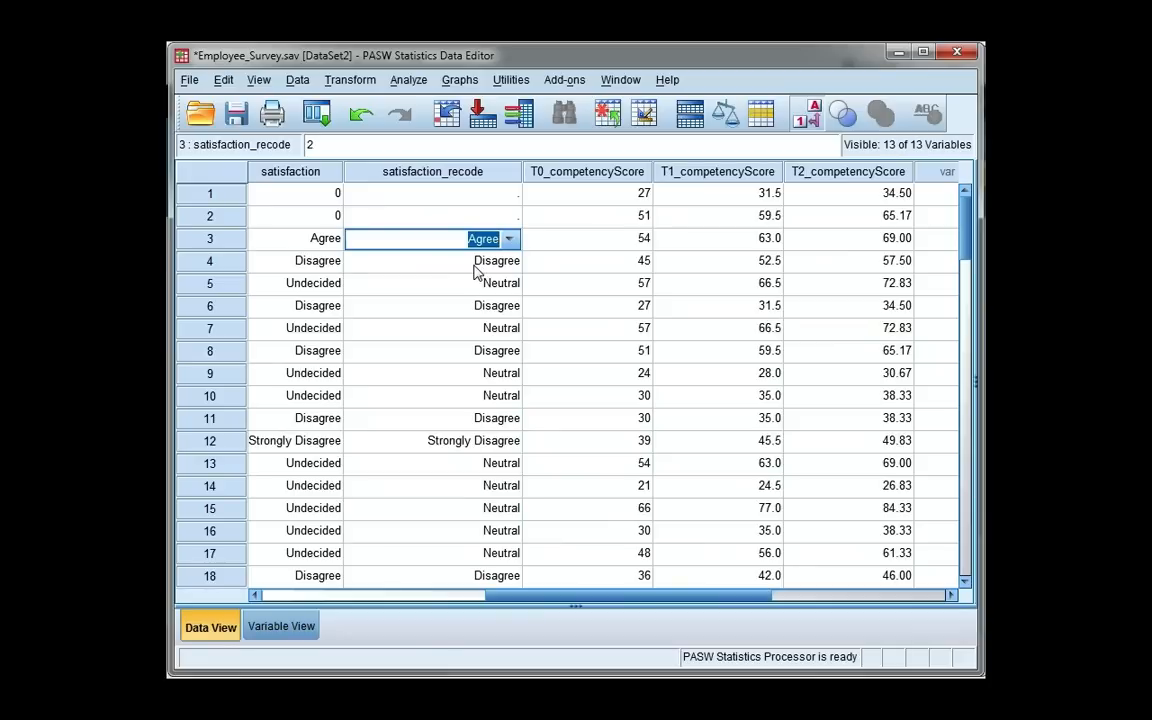
{"action": "left_click", "coordinate": [432, 260]}
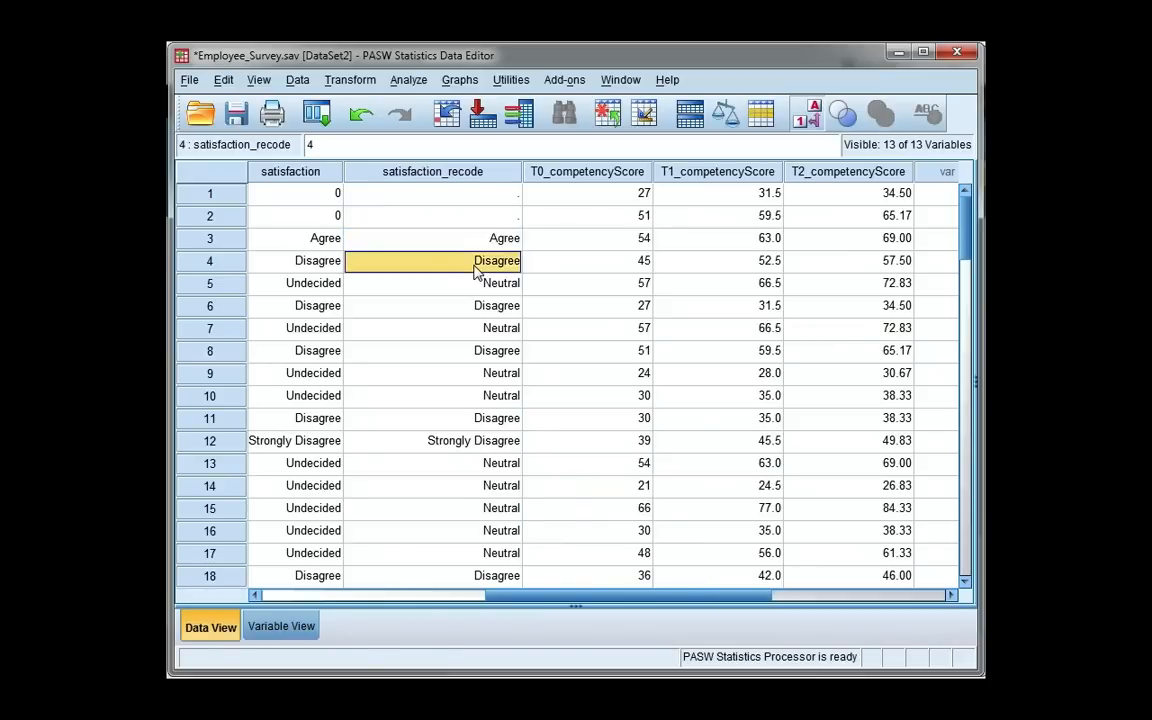
{"action": "mouse_move", "coordinate": [396, 296]}
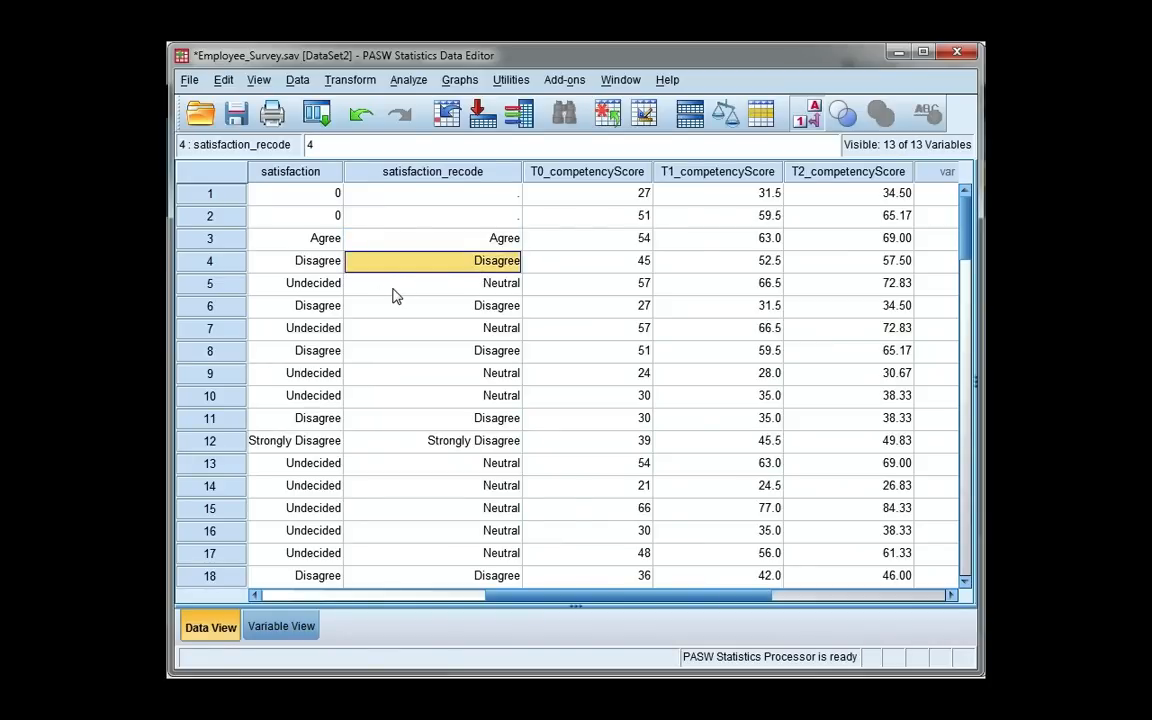
{"action": "left_click", "coordinate": [432, 284]}
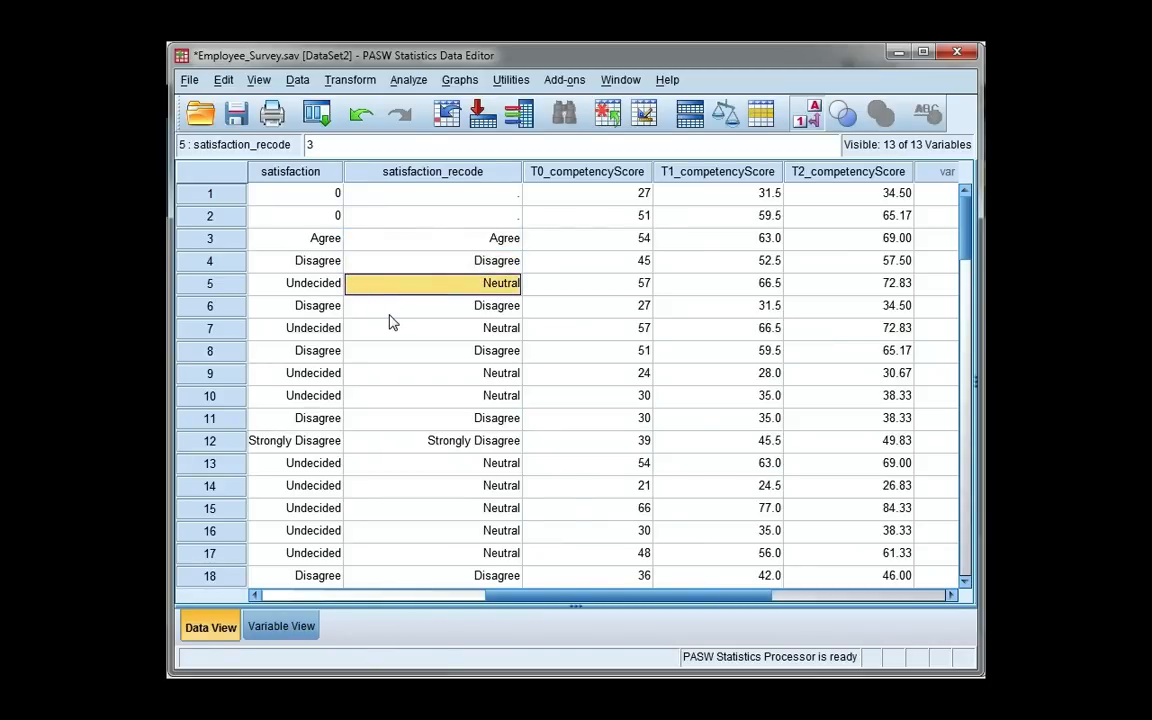
{"action": "left_click", "coordinate": [432, 304]}
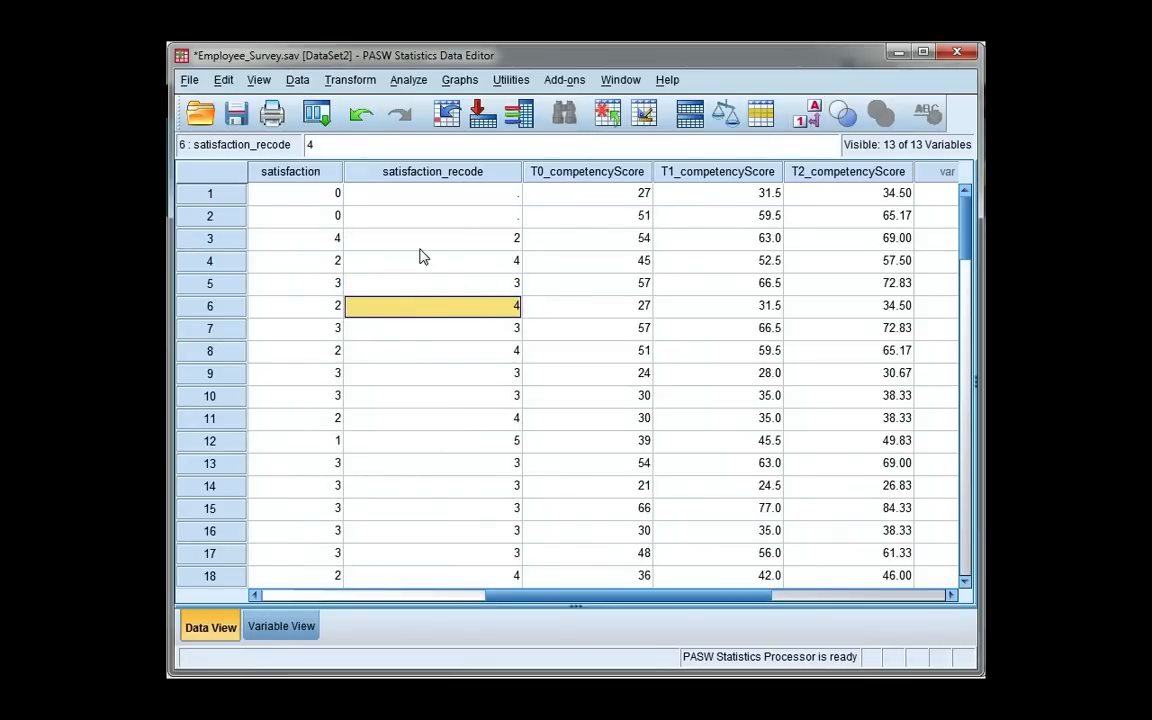
{"action": "mouse_move", "coordinate": [334, 252]}
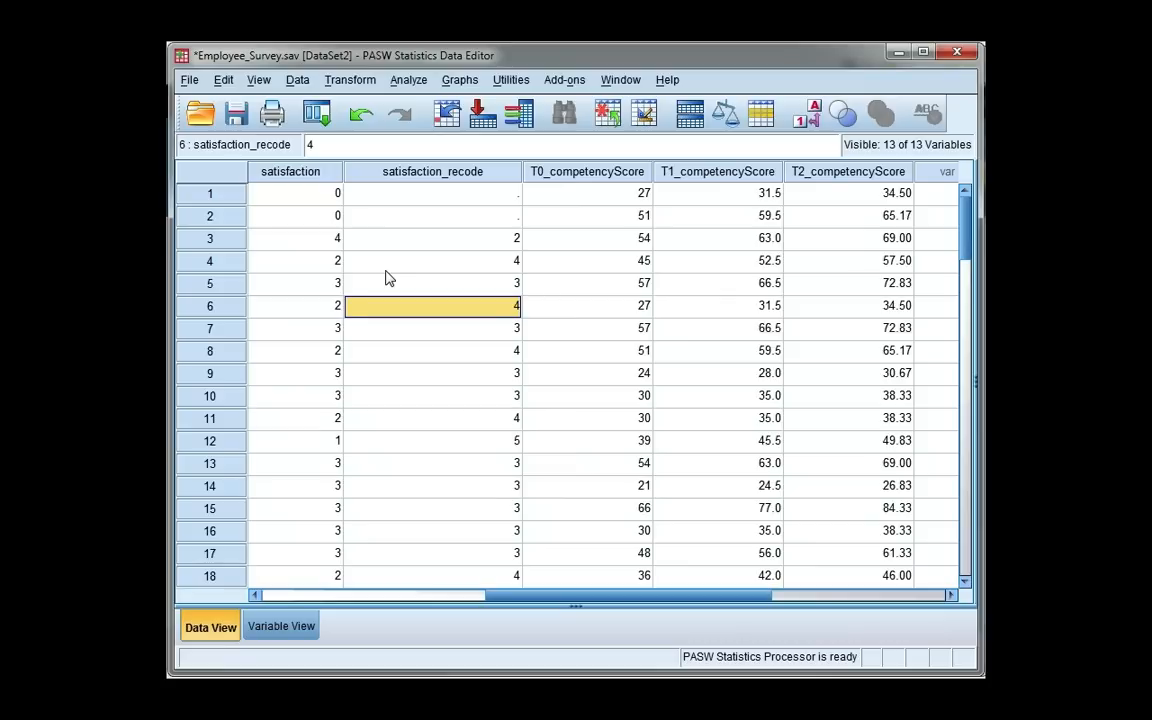
{"action": "mouse_move", "coordinate": [344, 292]}
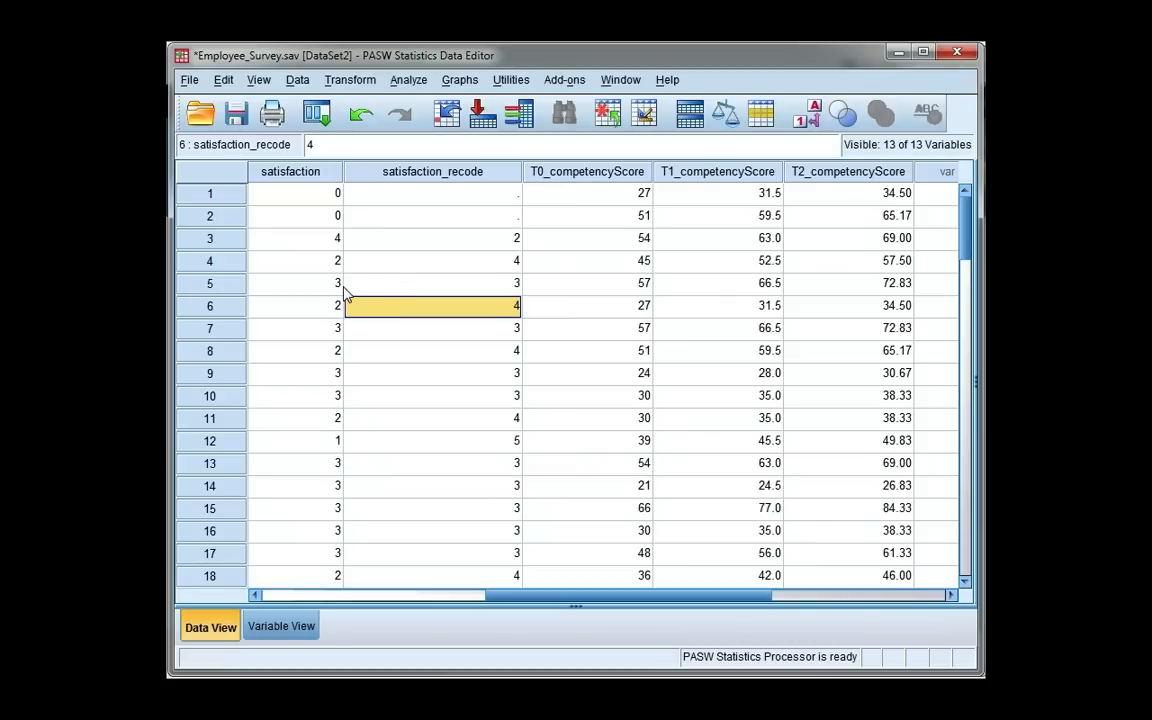
{"action": "mouse_move", "coordinate": [372, 482]}
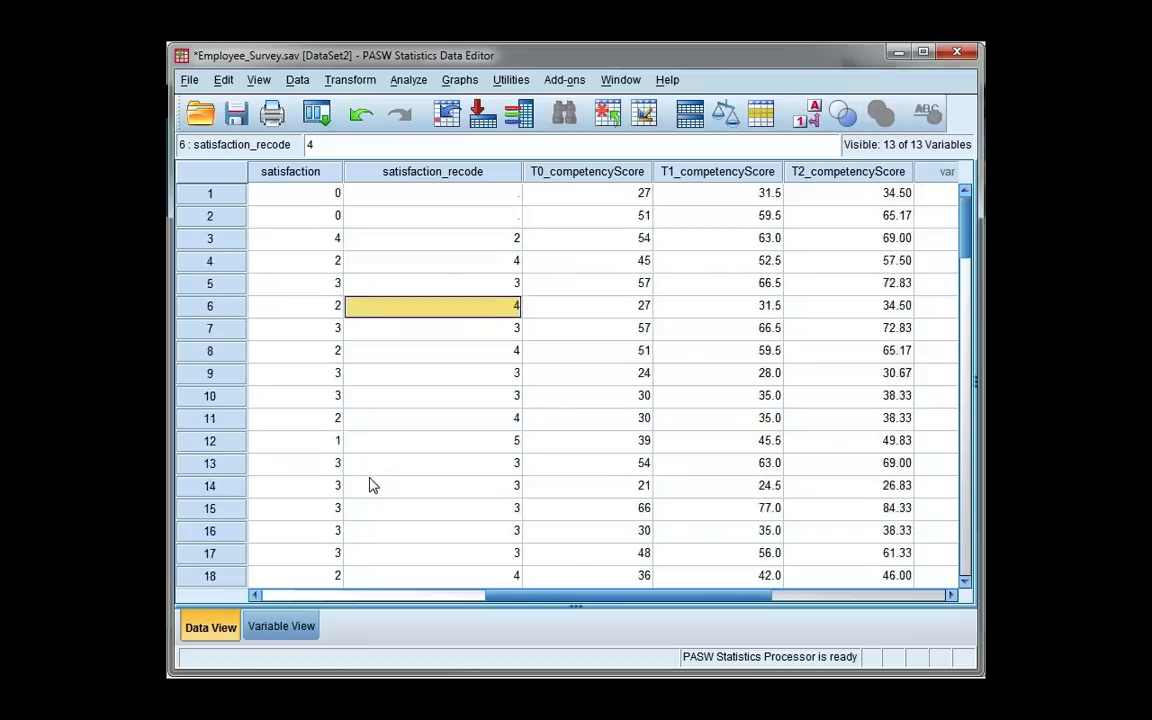
- Turn value label display back on throughout the data grid
{"action": "left_click", "coordinate": [804, 112]}
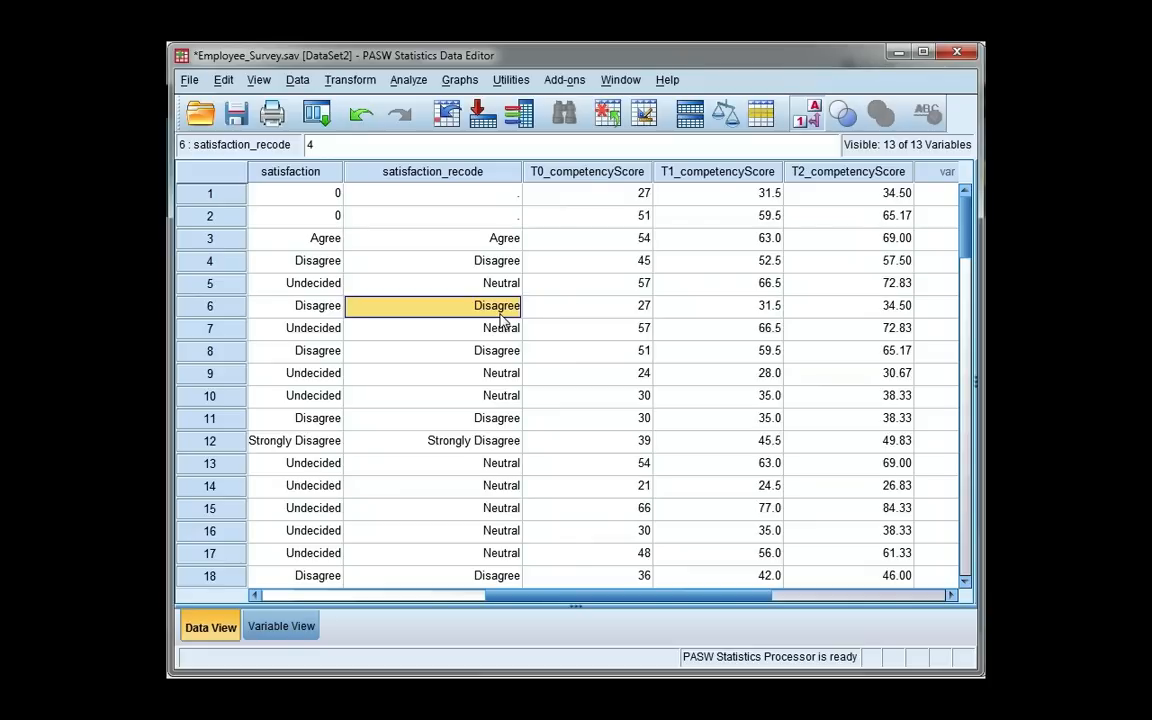
{"action": "mouse_move", "coordinate": [458, 384]}
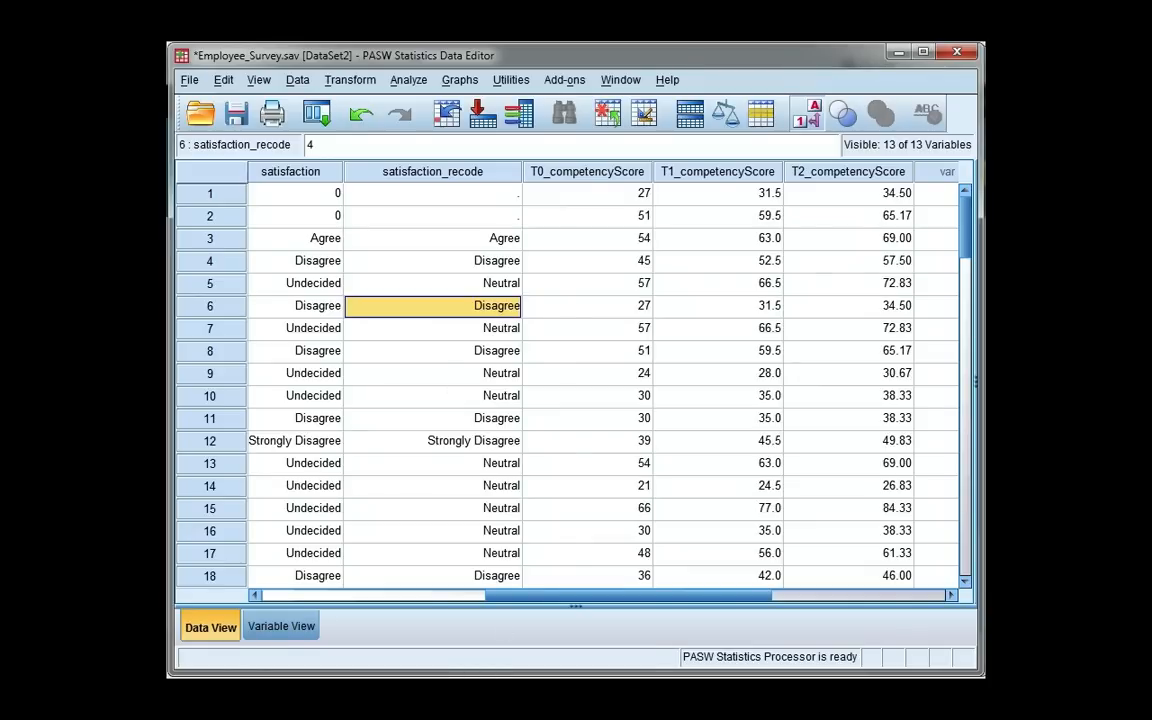
{"action": "mouse_move", "coordinate": [502, 320]}
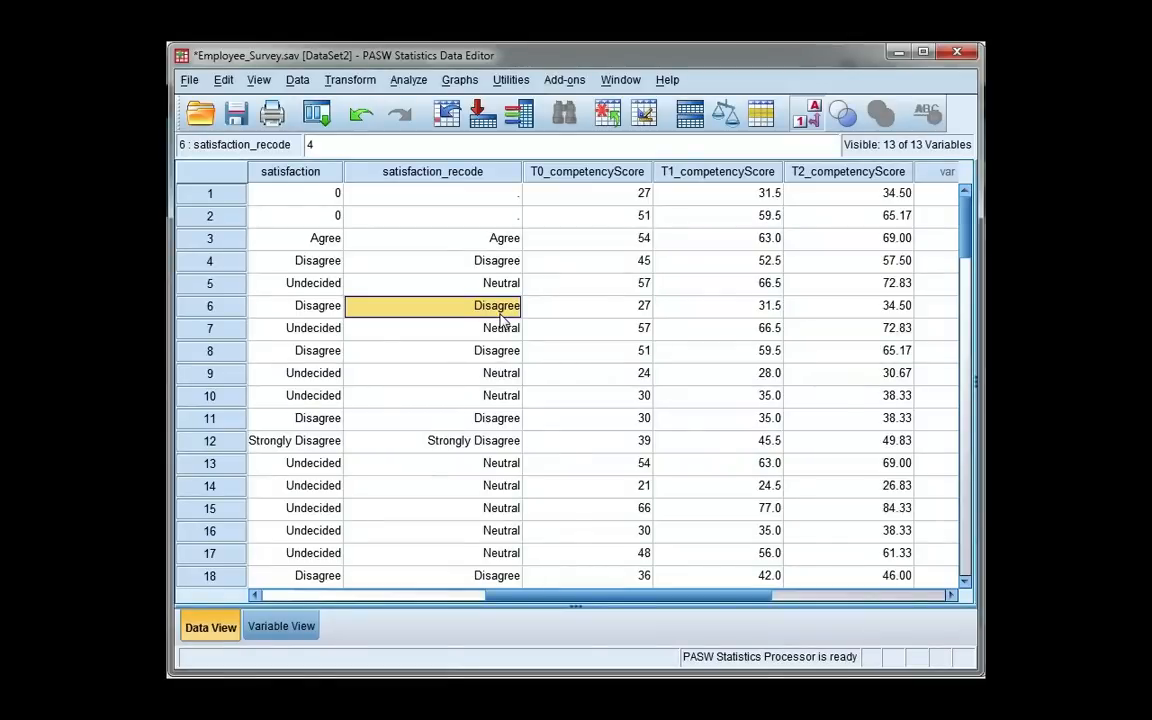